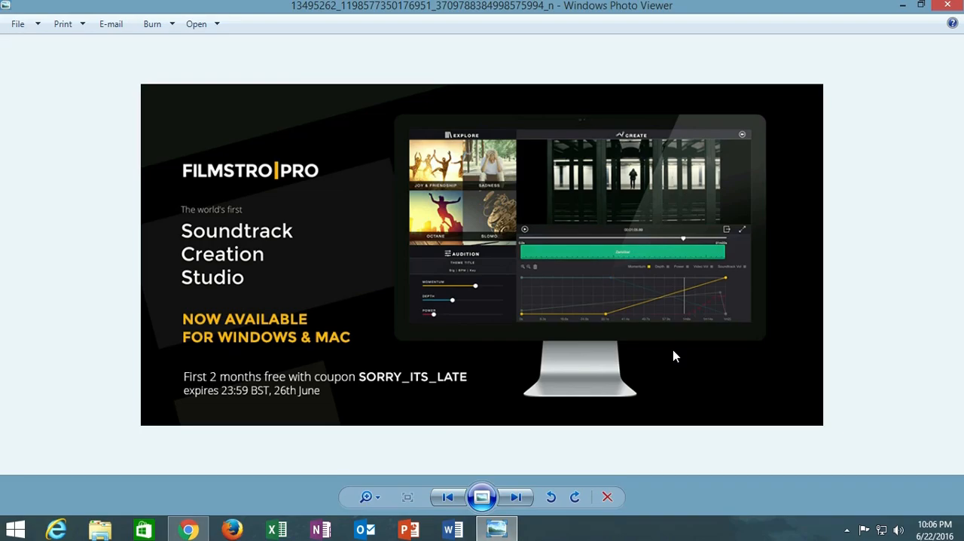
mouse_move(277, 313)
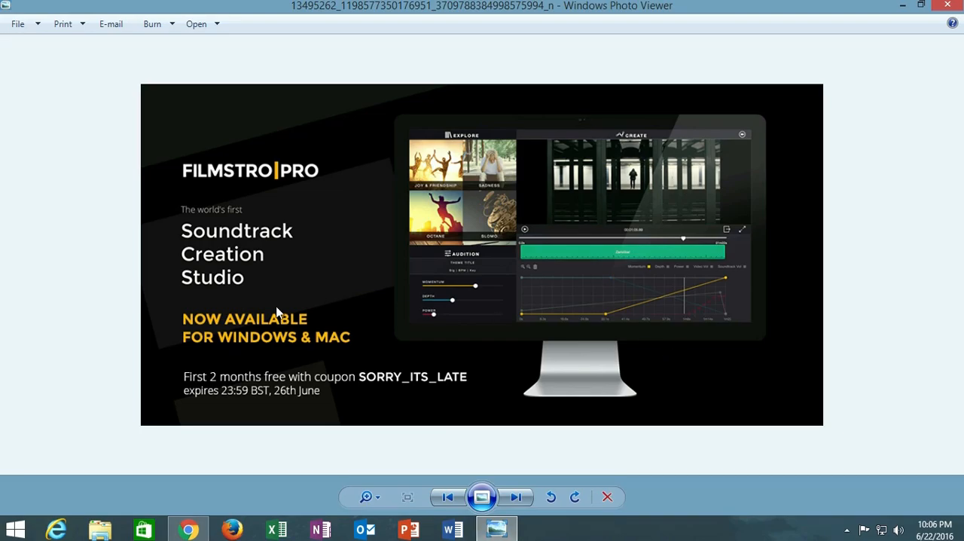
mouse_move(379, 403)
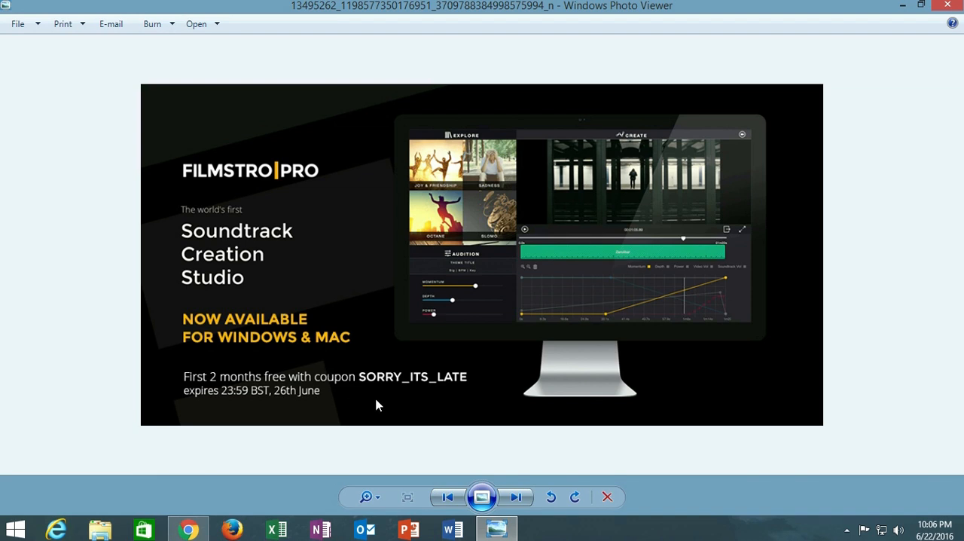
mouse_move(364, 388)
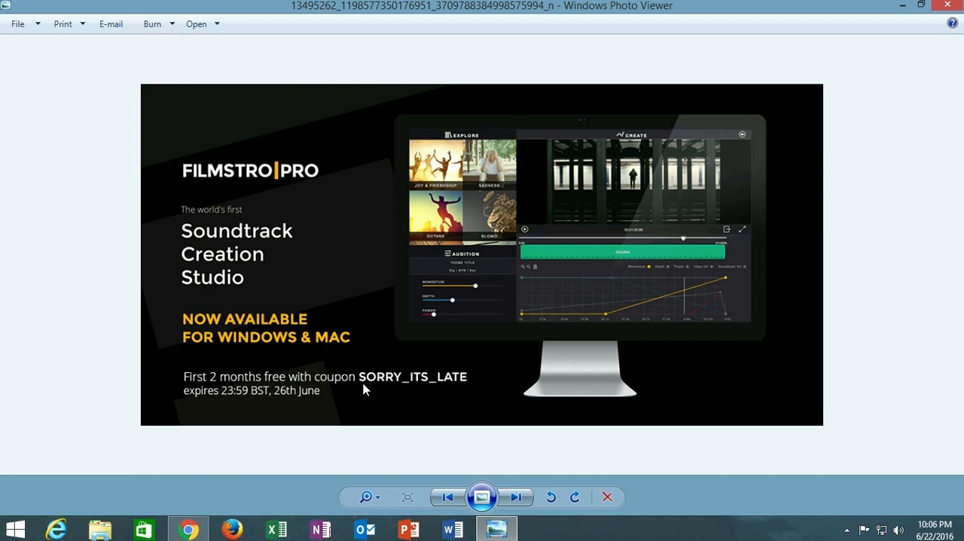
mouse_move(284, 400)
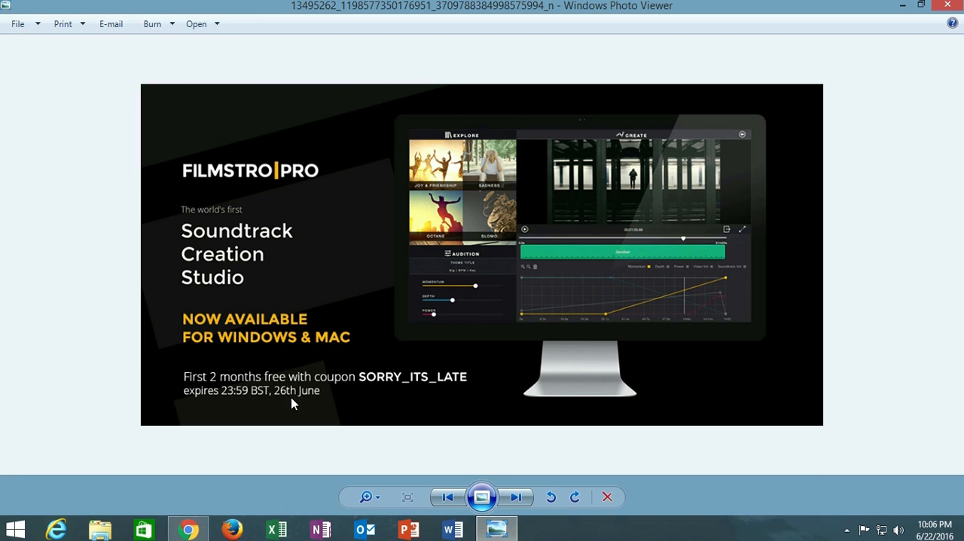
mouse_move(290, 397)
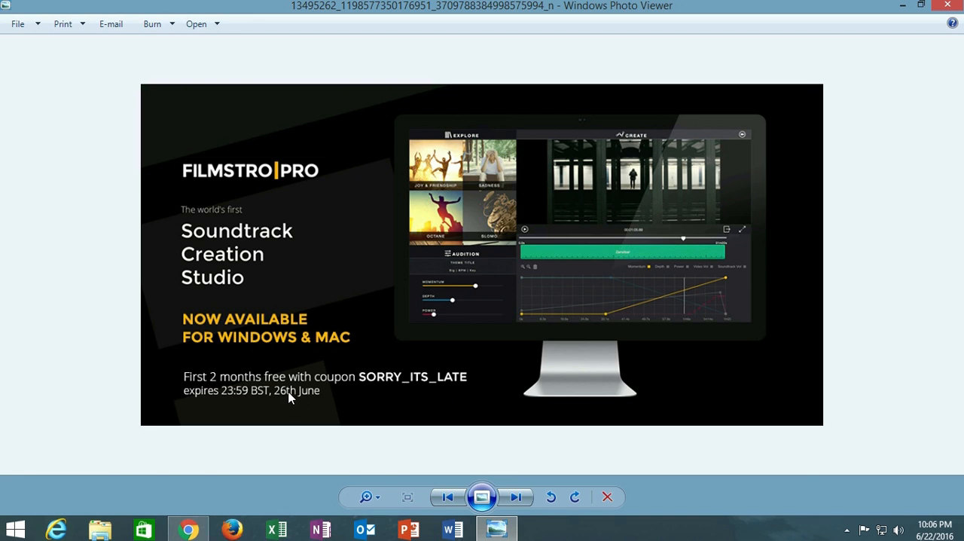
mouse_move(871, 64)
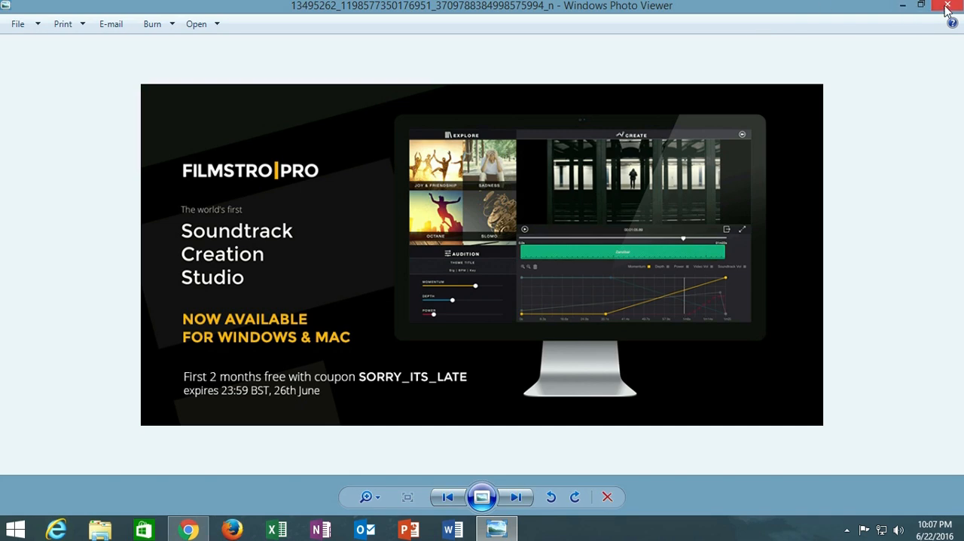
Download the Windows installer FilmstroProSetup.msi from filmstro.com and run it
left_click(949, 6)
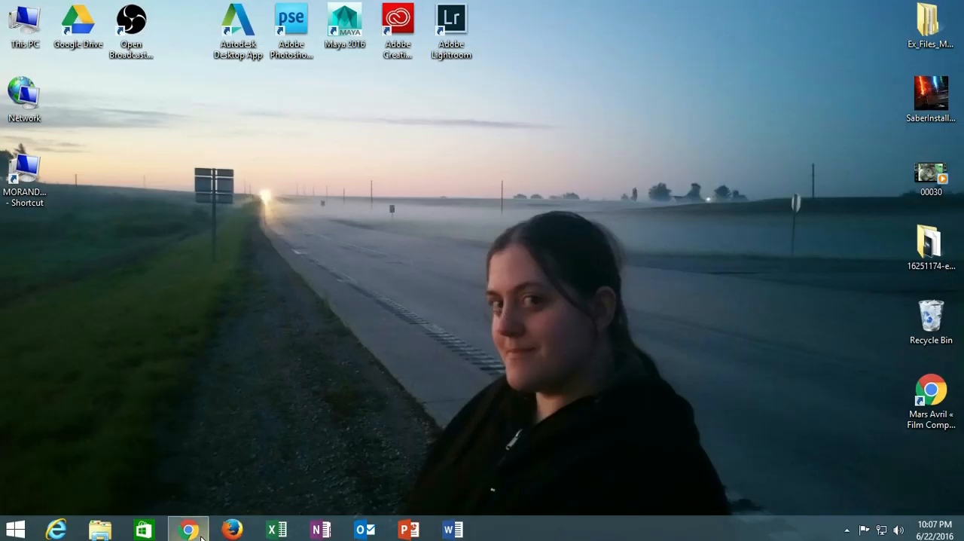
left_click(186, 529)
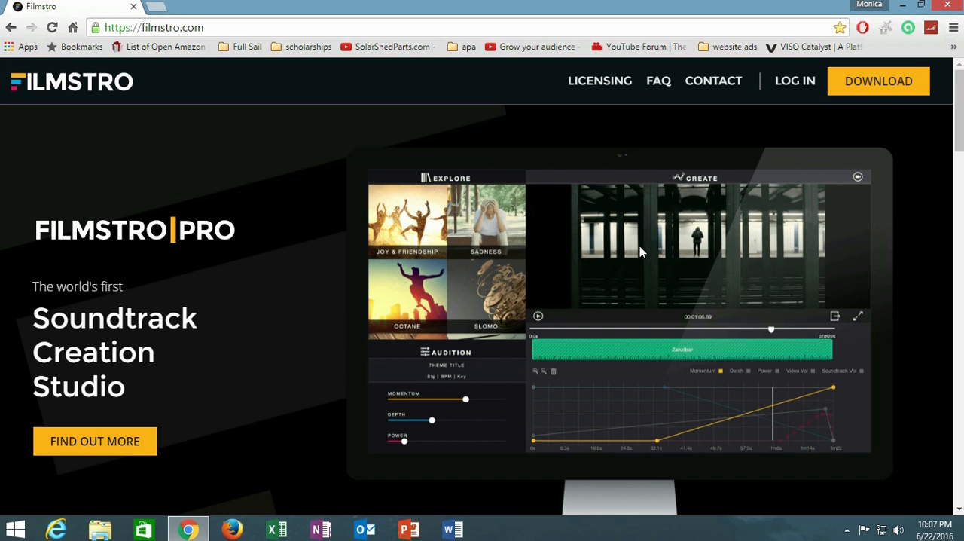
mouse_move(714, 96)
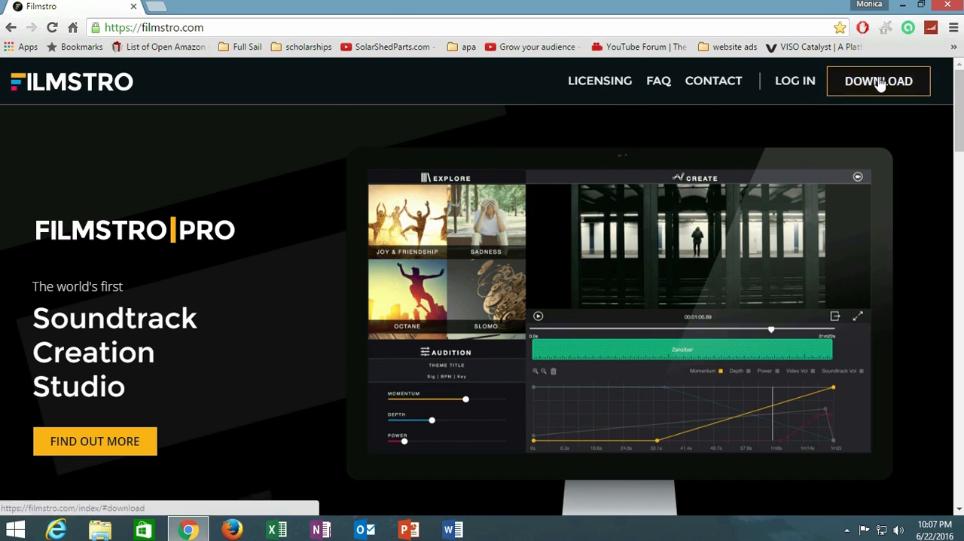
left_click(878, 81)
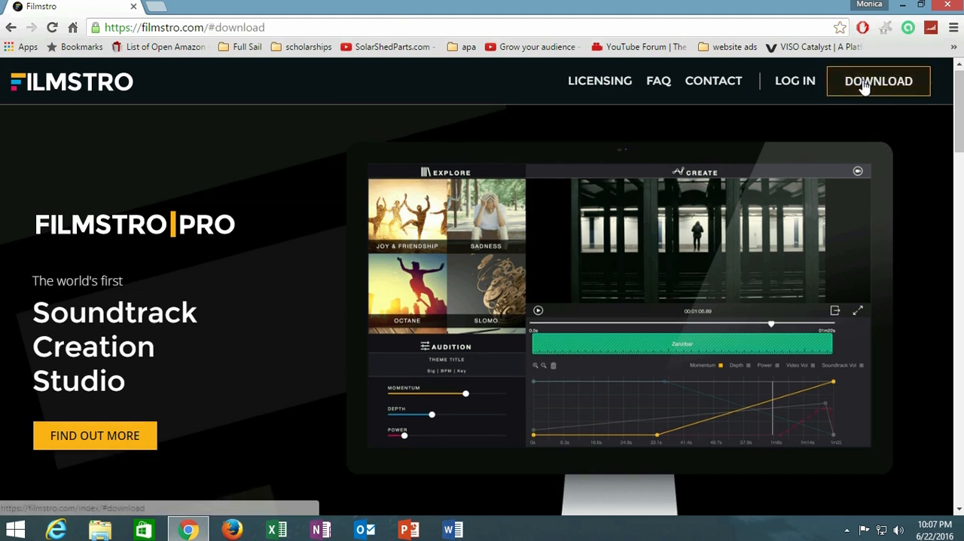
left_click(878, 81)
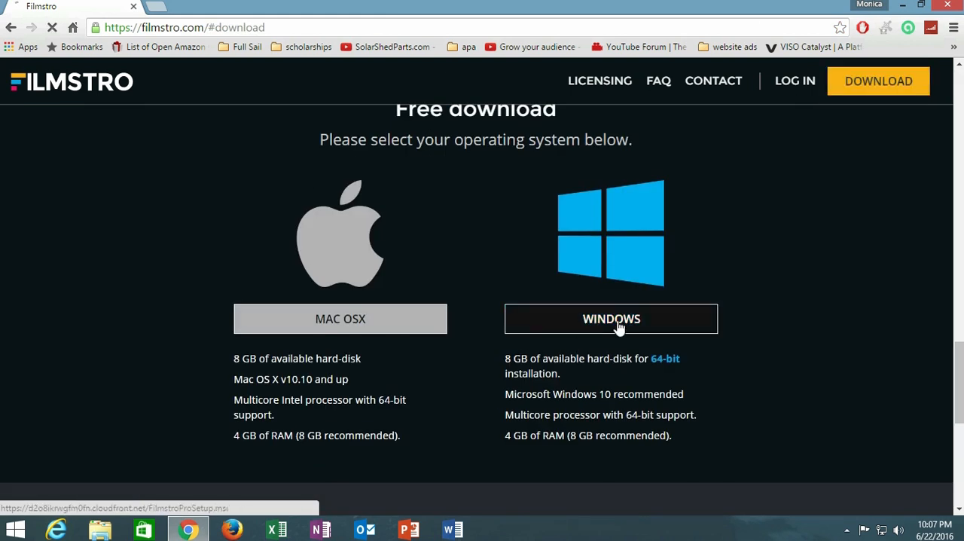
left_click(612, 318)
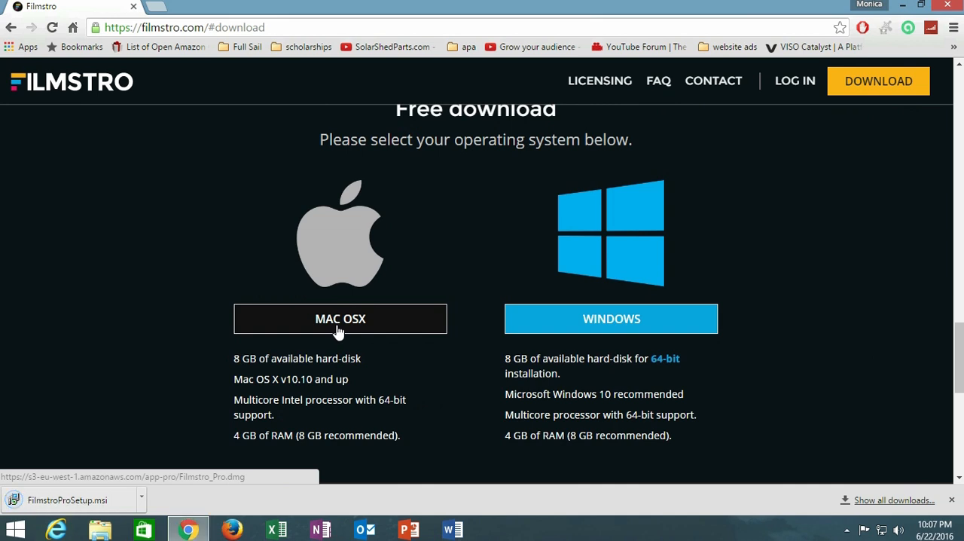
left_click(340, 318)
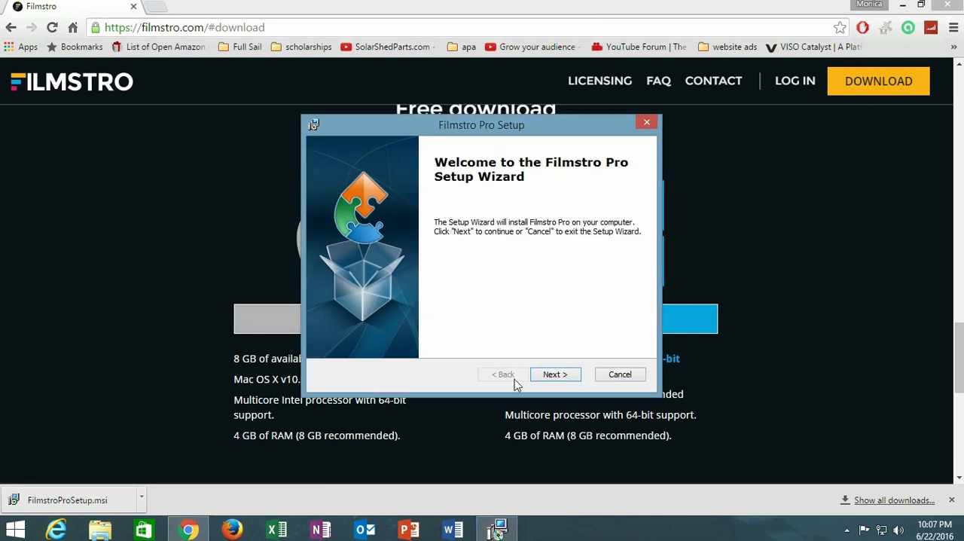
Install Filmstro Pro to the default folder and finish setup with the app launching
left_click(554, 374)
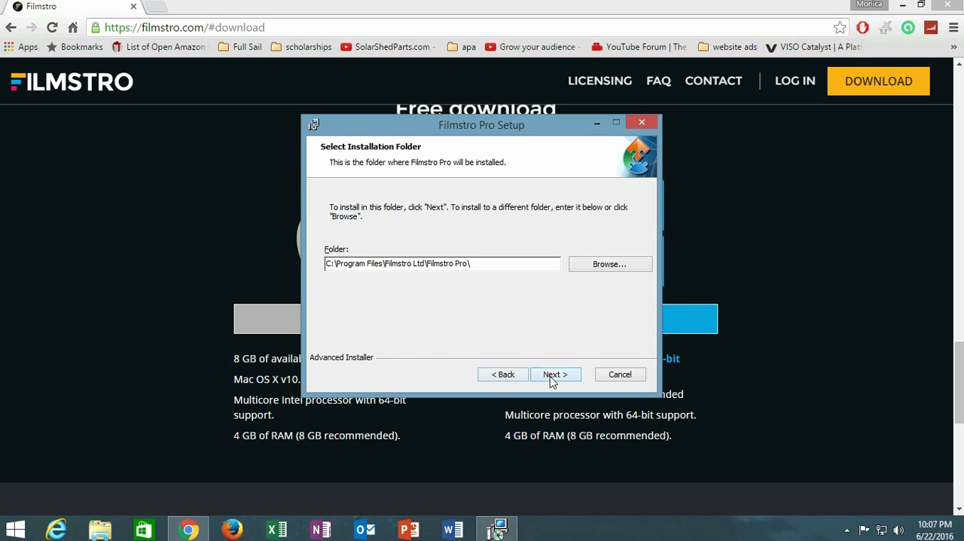
left_click(554, 374)
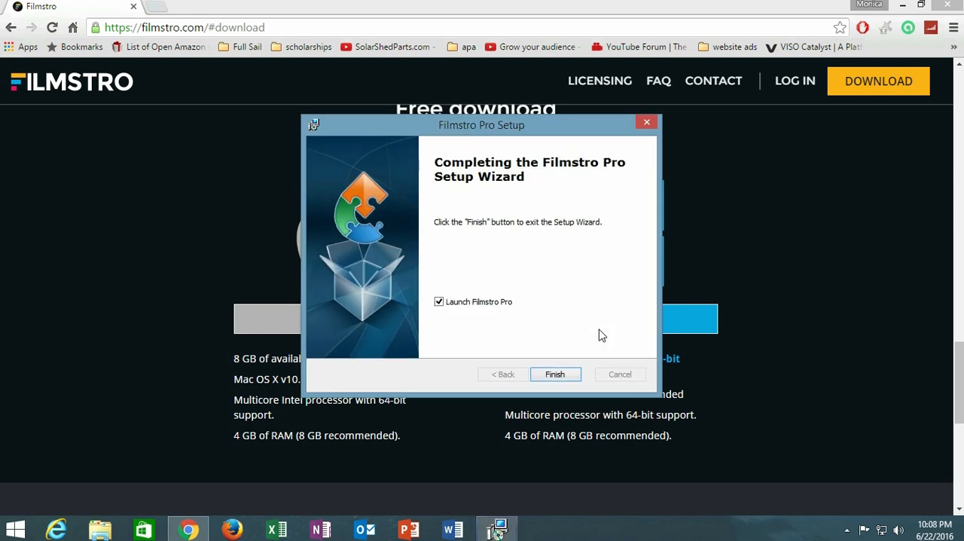
mouse_move(300, 284)
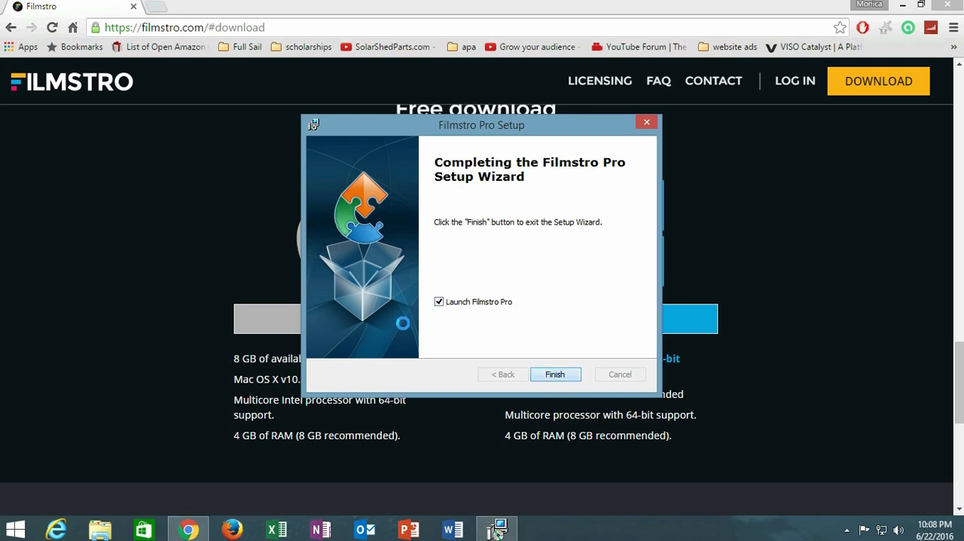
left_click(555, 374)
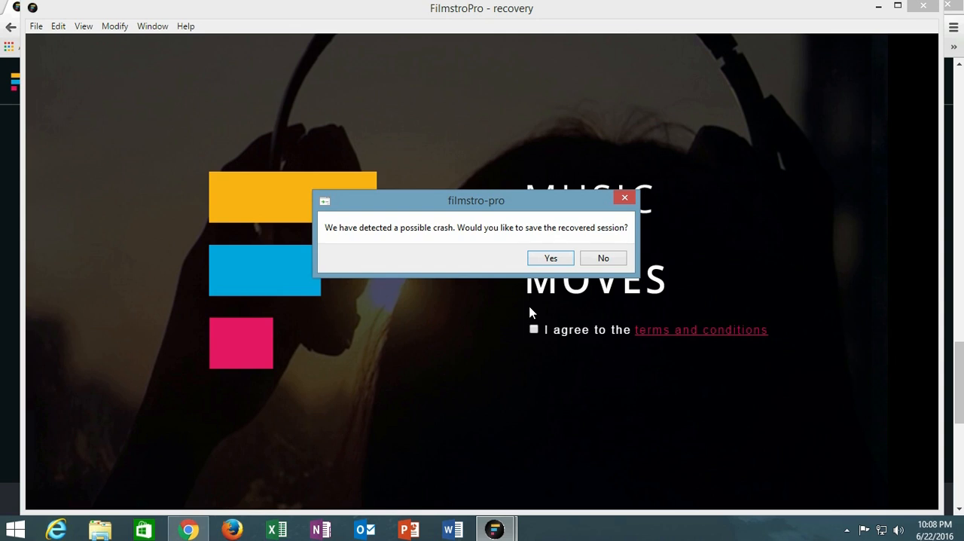
mouse_move(603, 258)
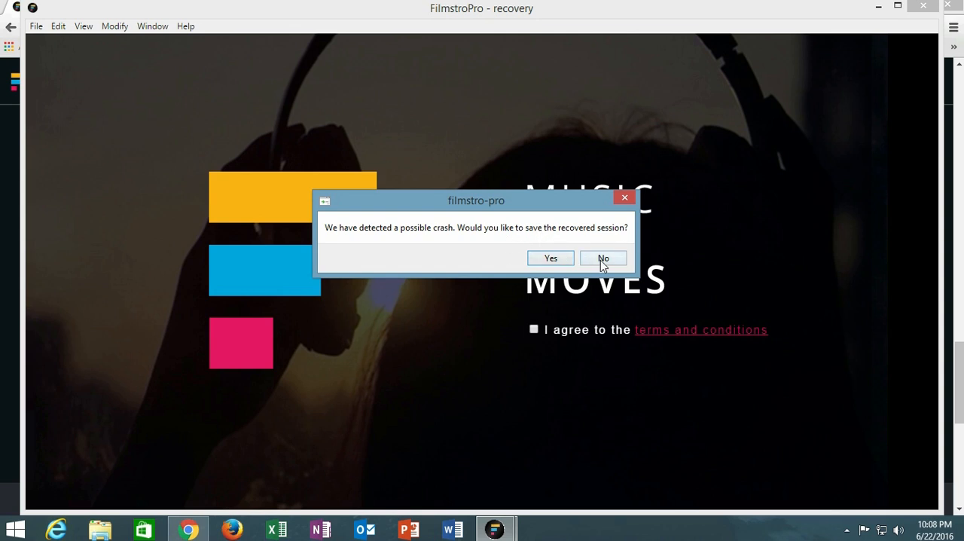
Decline saving the recovered session from the crash warning
left_click(603, 258)
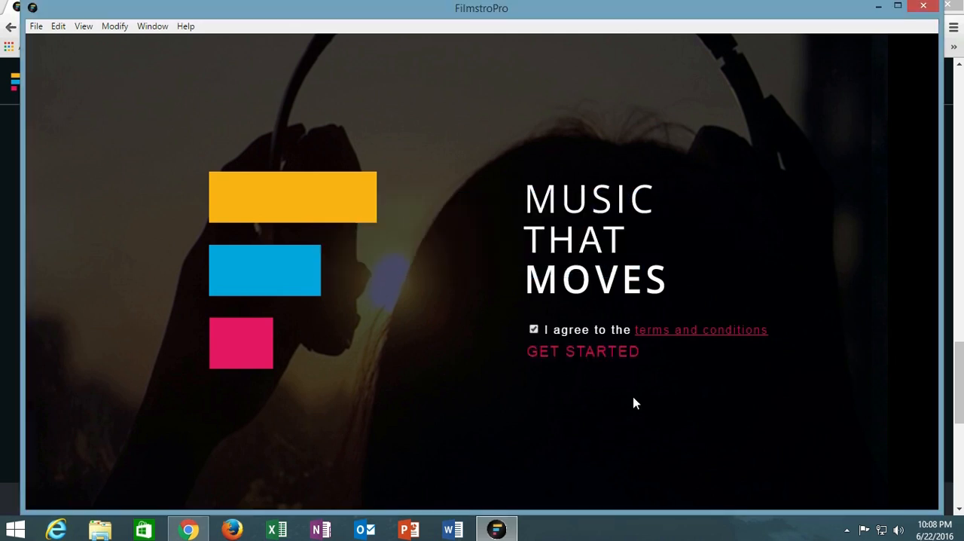
Fill the in-app Sign Up form with an email and password and submit it
left_click(582, 351)
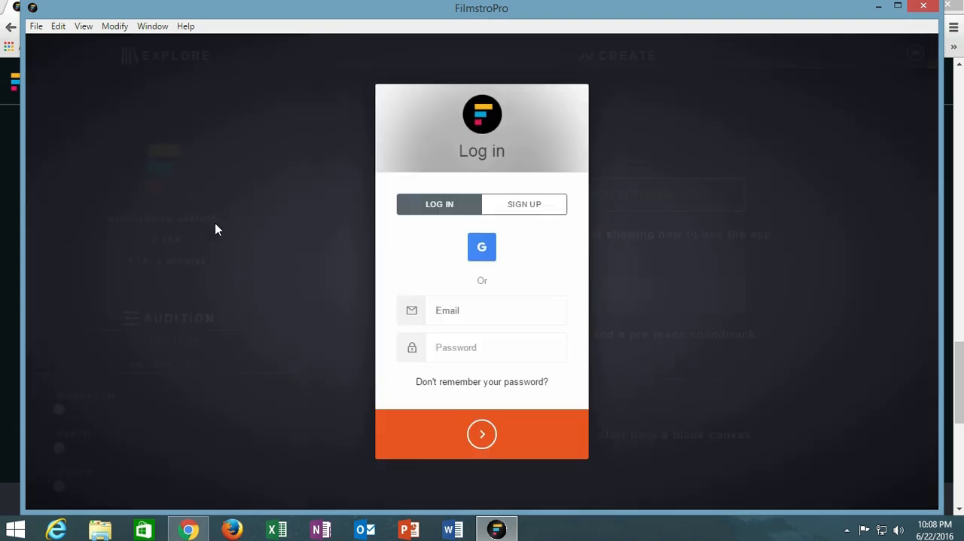
mouse_move(168, 158)
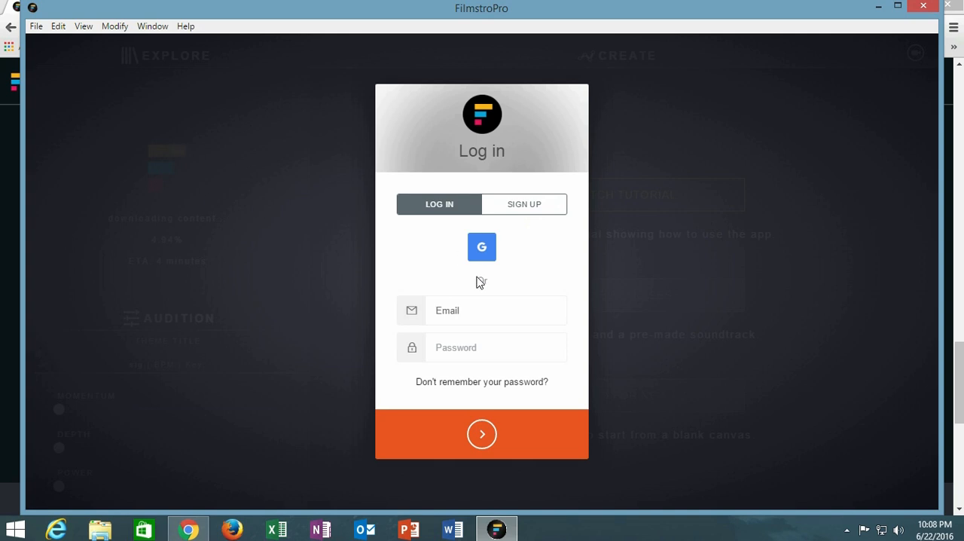
left_click(524, 204)
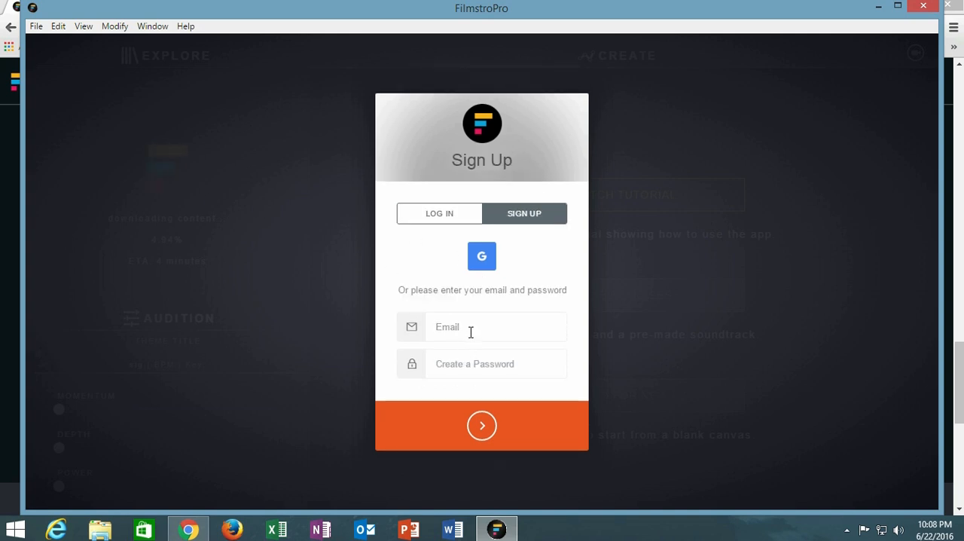
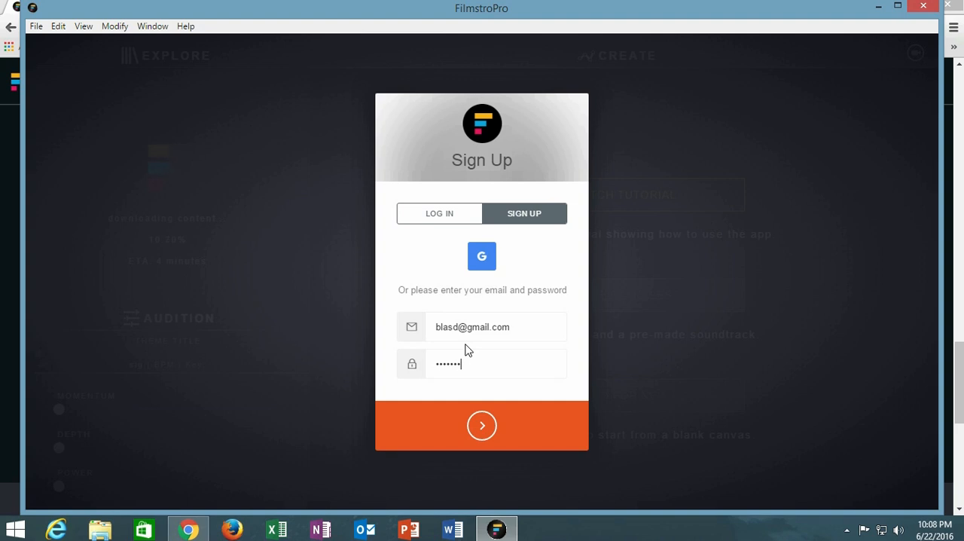
left_click(482, 425)
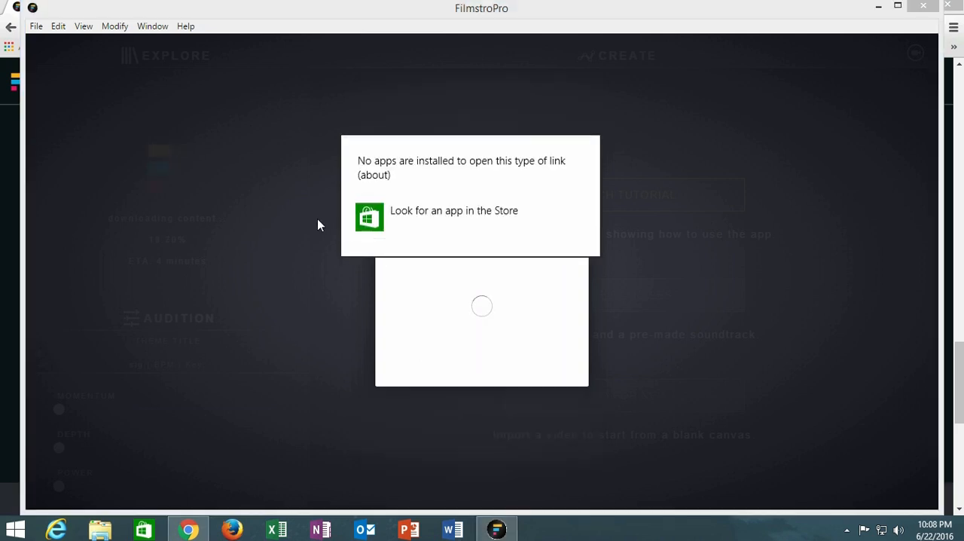
mouse_move(527, 301)
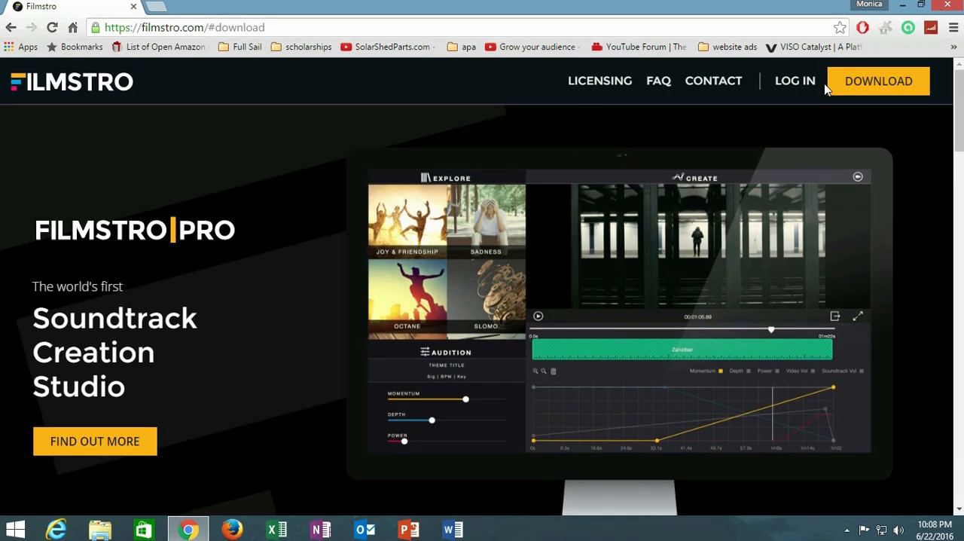
Bring up the website's account popup and switch it to Sign Up
left_click(795, 81)
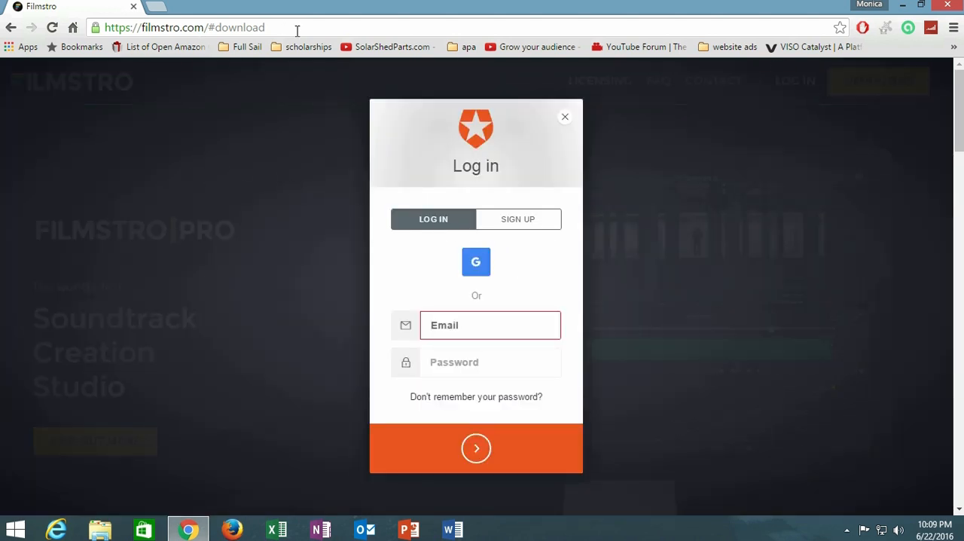
left_click(518, 220)
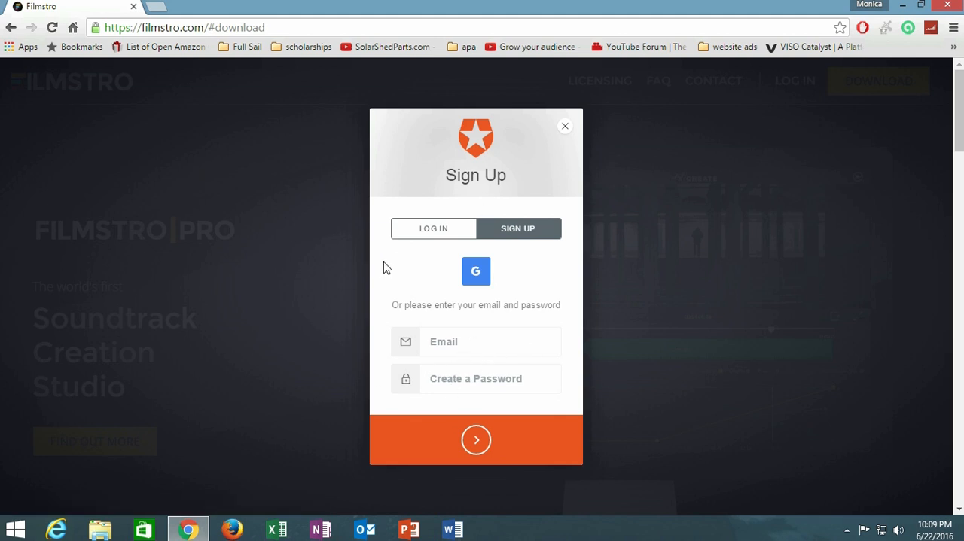
mouse_move(316, 280)
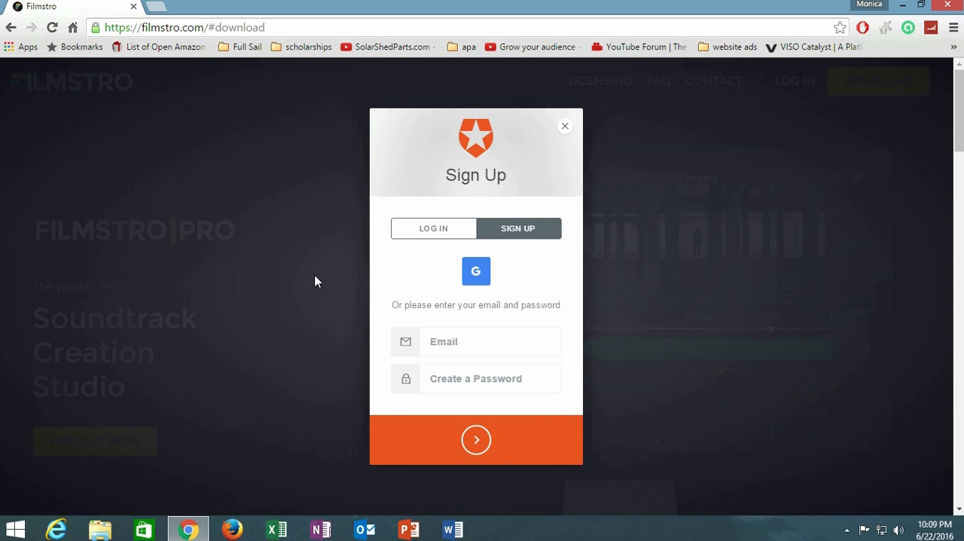
mouse_move(473, 228)
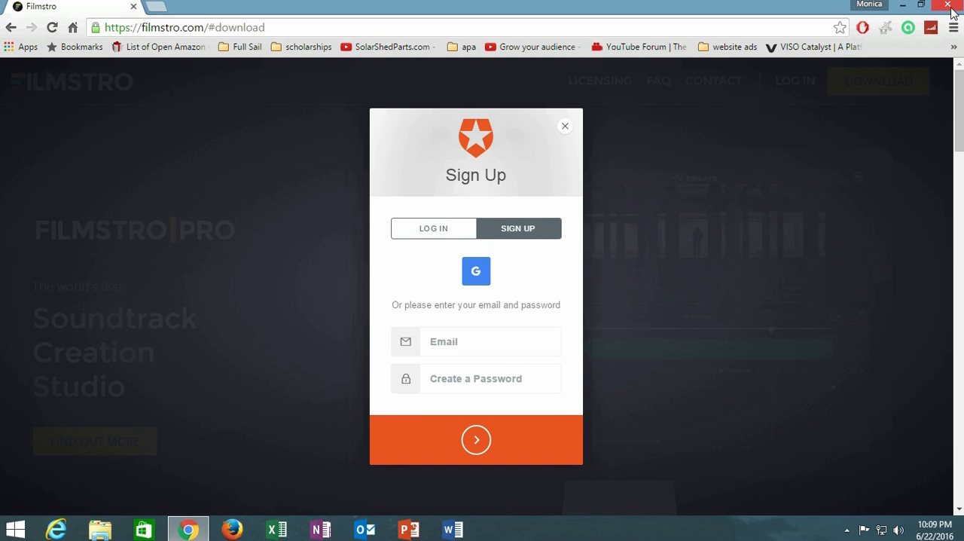
Show the Start menu's installed programs list to find Filmstro Pro
left_click(15, 530)
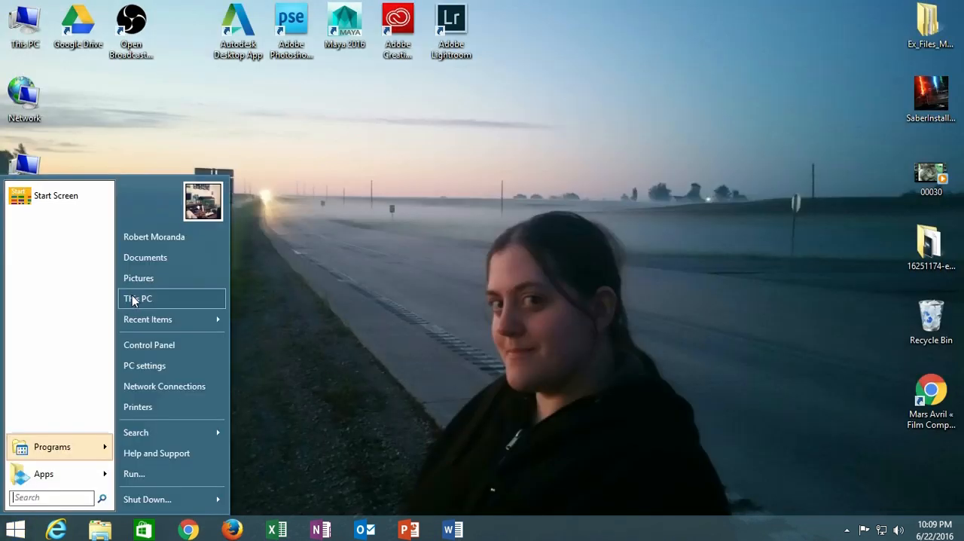
left_click(51, 446)
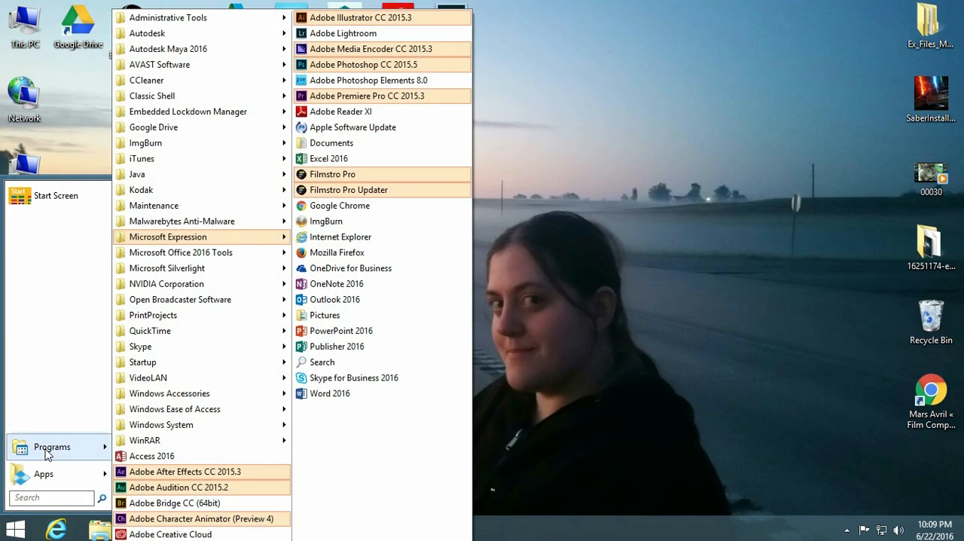
mouse_move(333, 174)
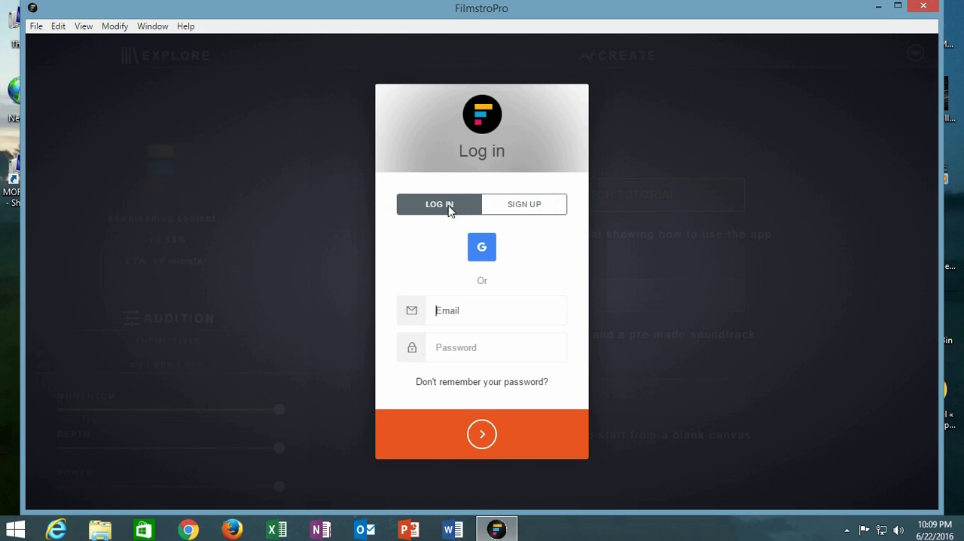
left_click(524, 205)
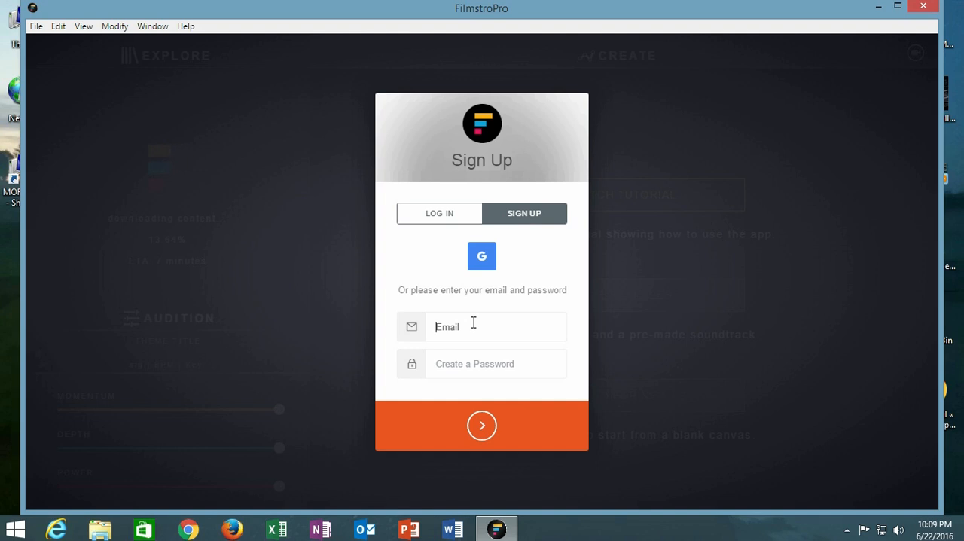
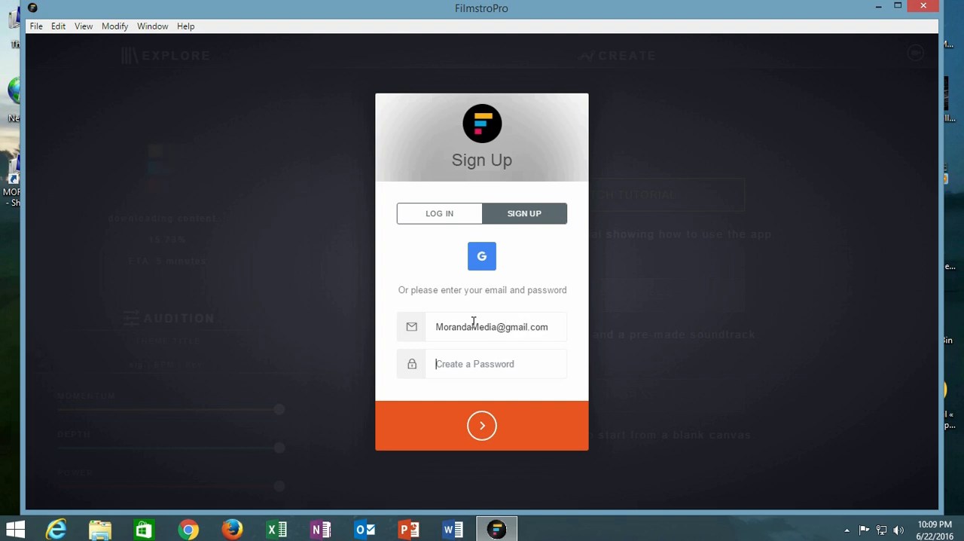
type("password")
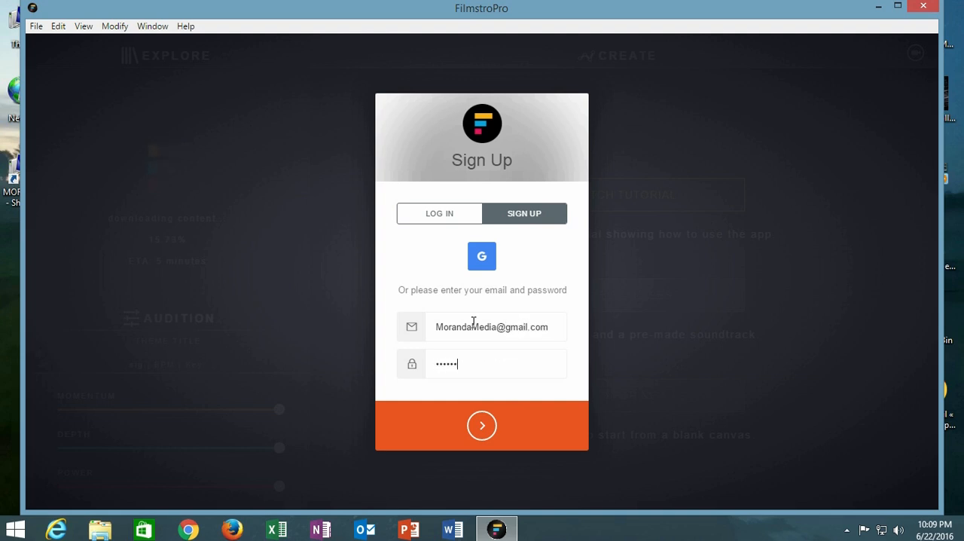
left_click(482, 424)
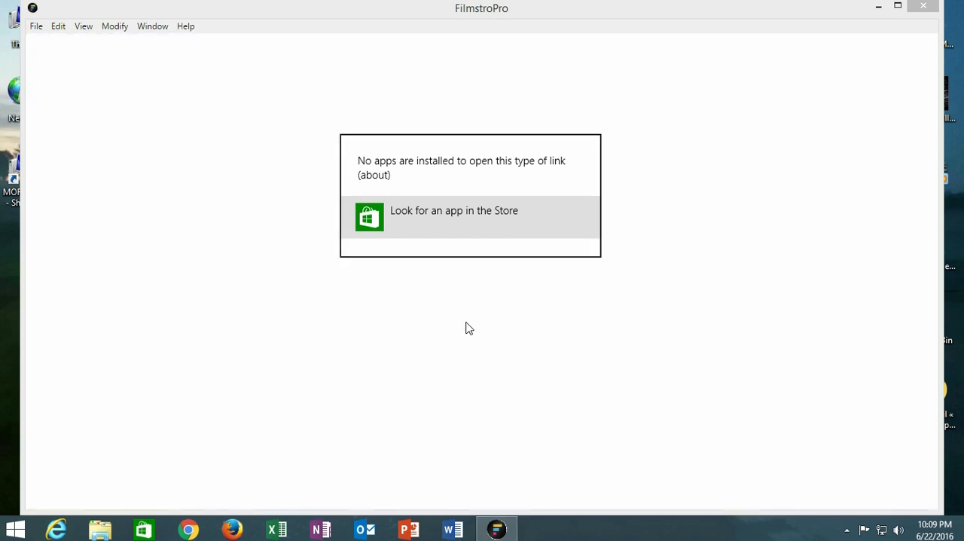
mouse_move(497, 126)
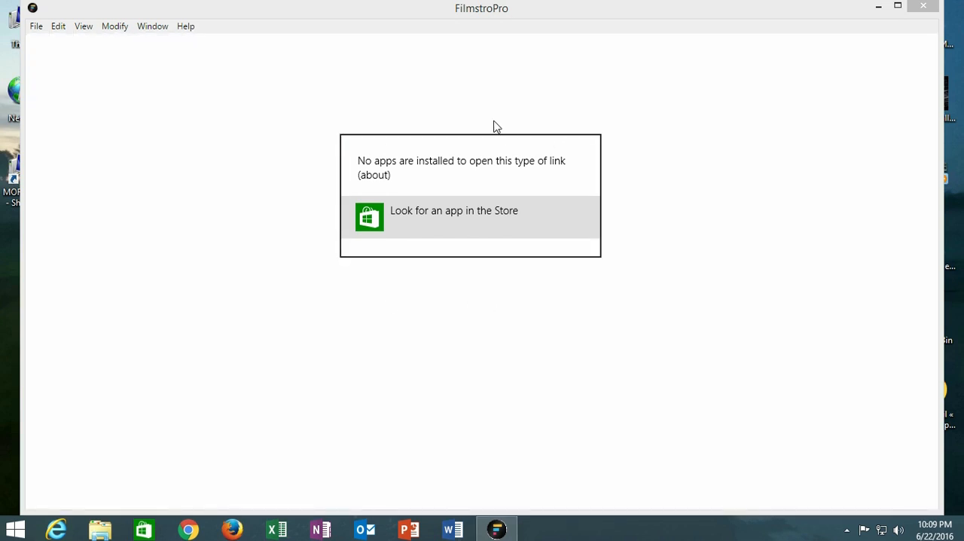
mouse_move(856, 9)
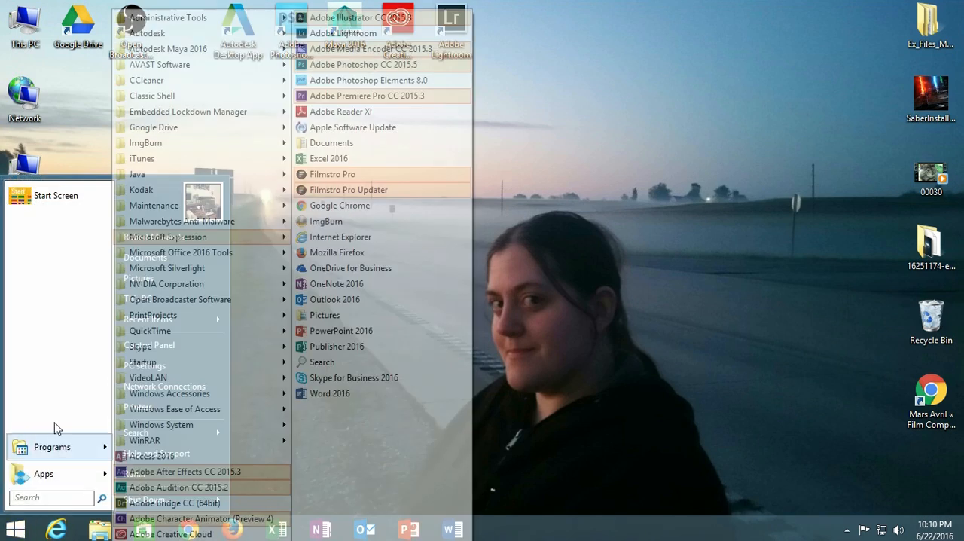
Relaunch Filmstro Pro from the Start menu's Programs list
right_click(333, 175)
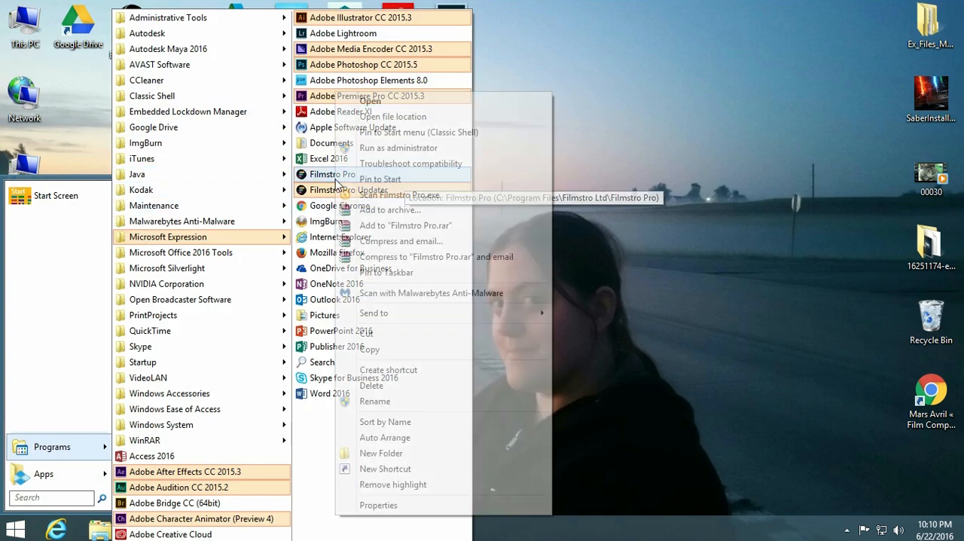
left_click(590, 434)
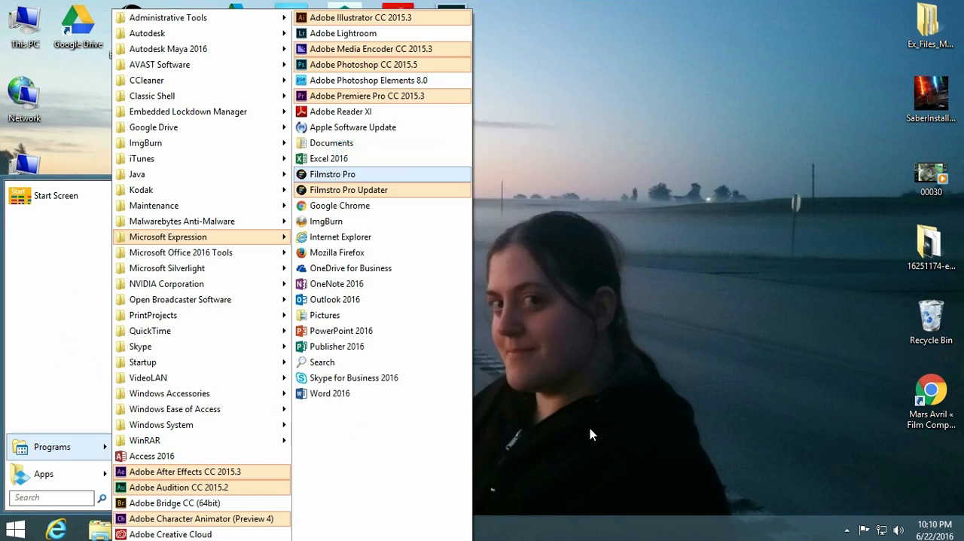
mouse_move(169, 280)
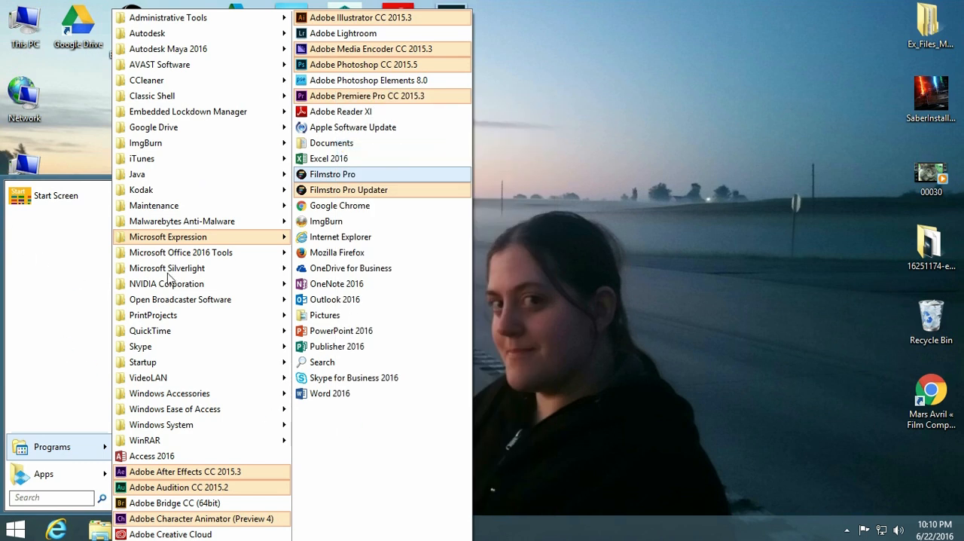
left_click(331, 174)
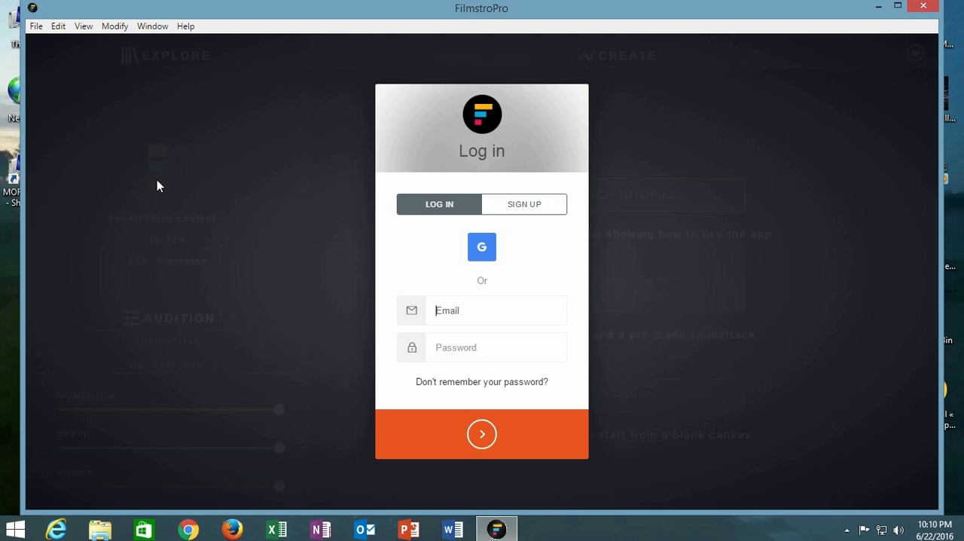
mouse_move(159, 274)
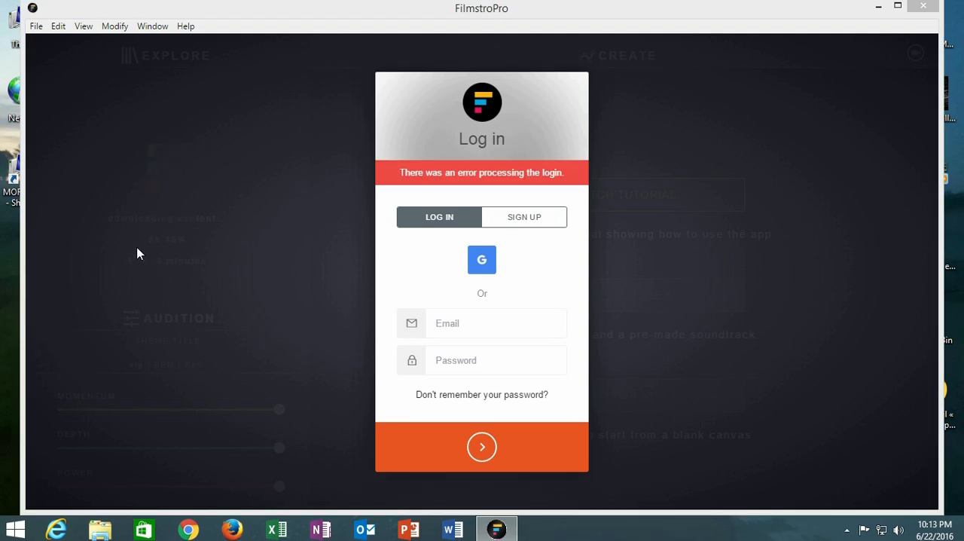
mouse_move(184, 271)
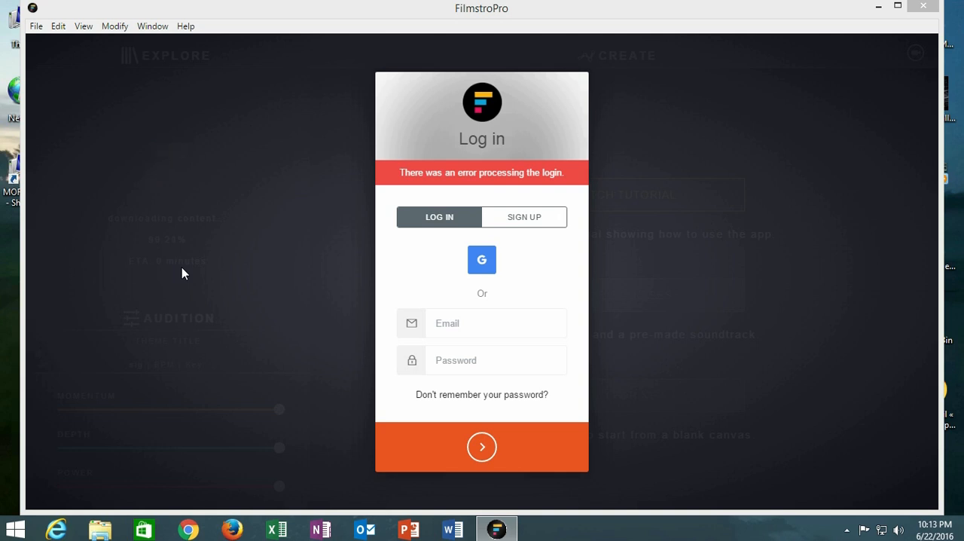
mouse_move(180, 270)
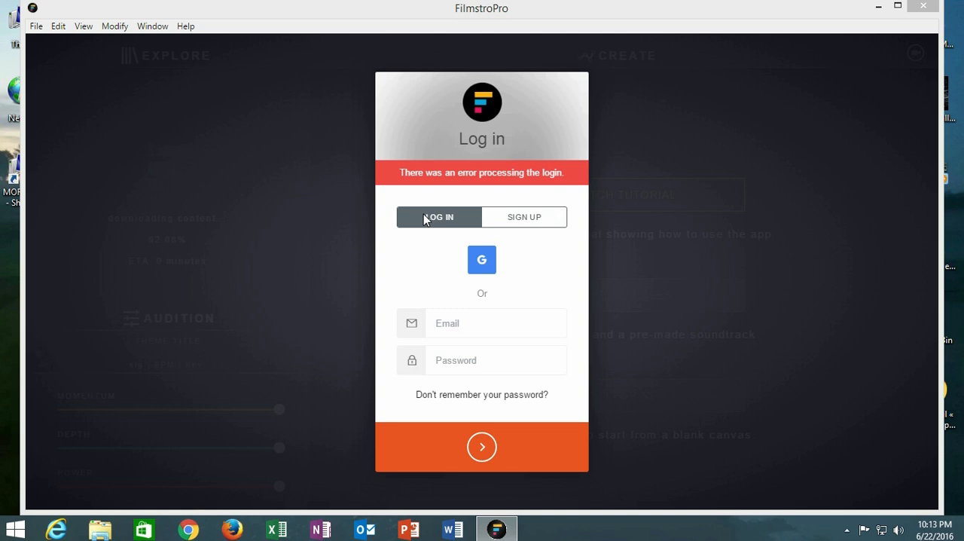
mouse_move(304, 292)
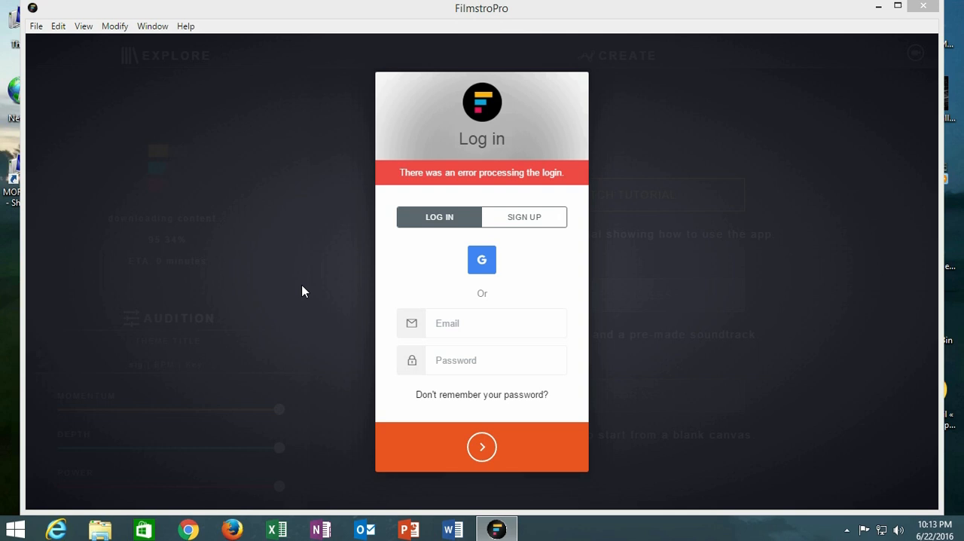
mouse_move(183, 256)
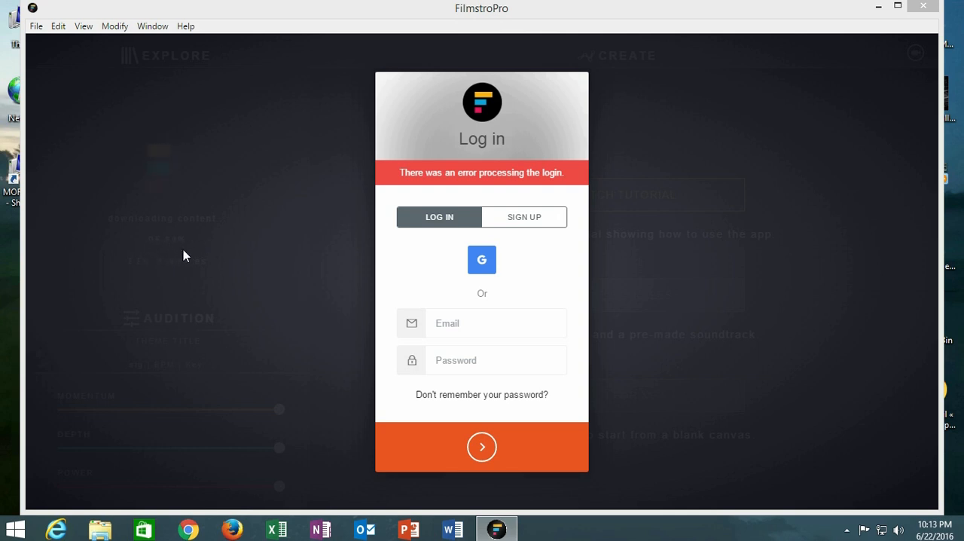
mouse_move(256, 268)
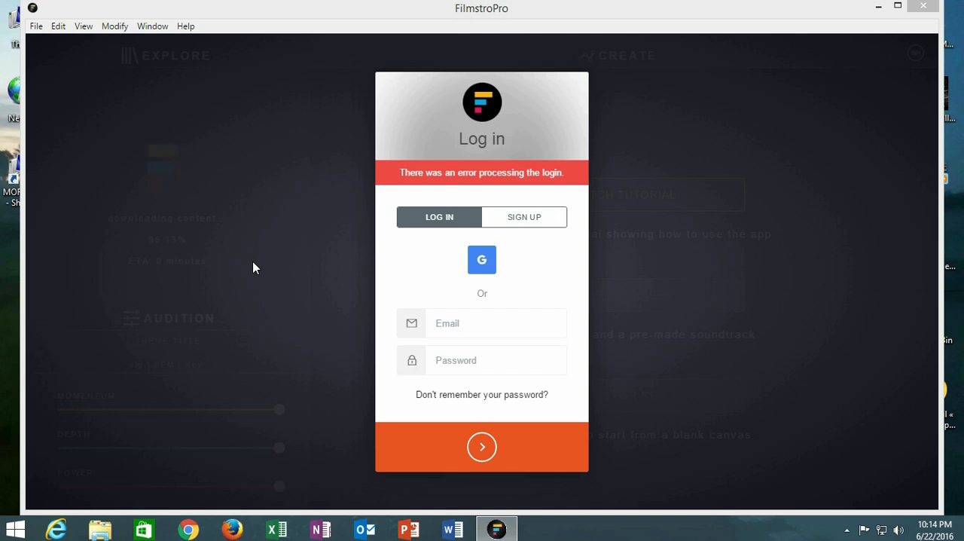
mouse_move(168, 250)
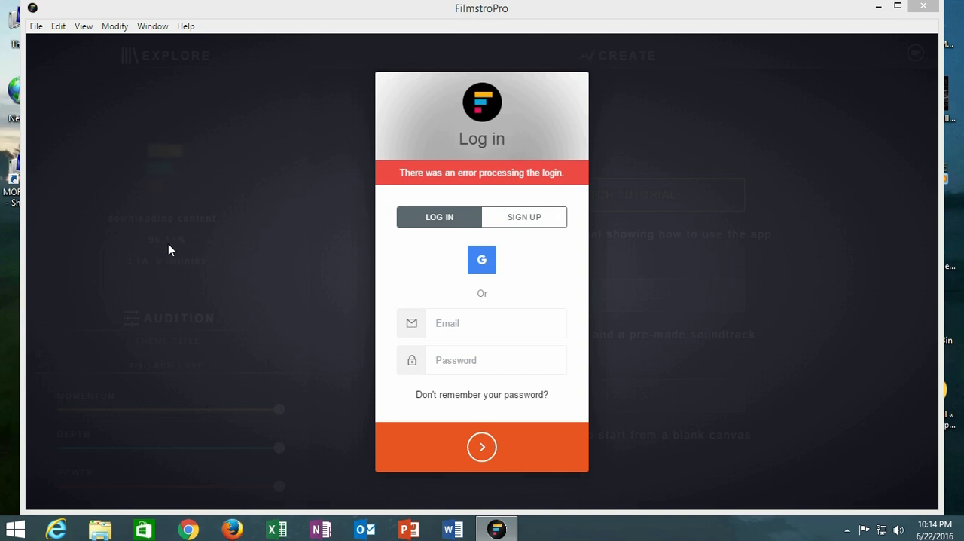
mouse_move(274, 273)
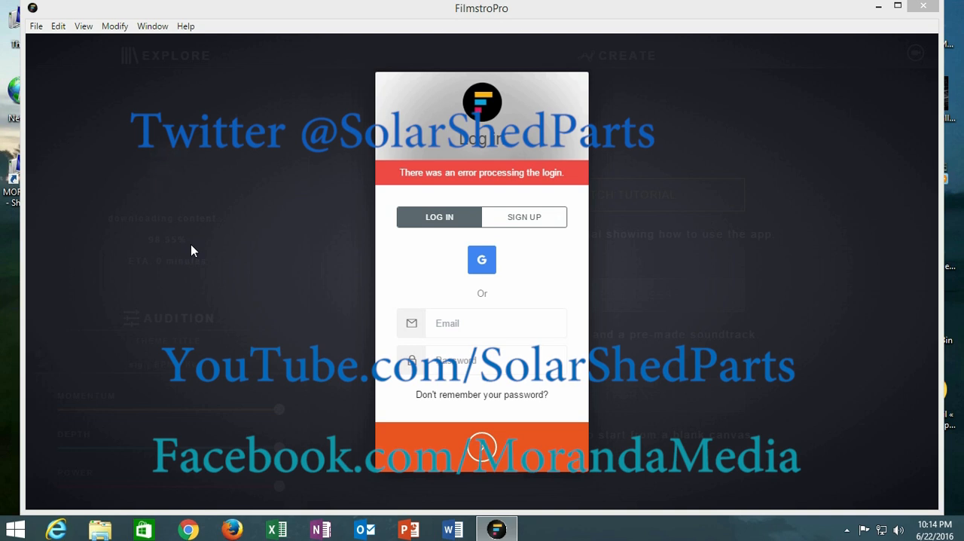
mouse_move(265, 250)
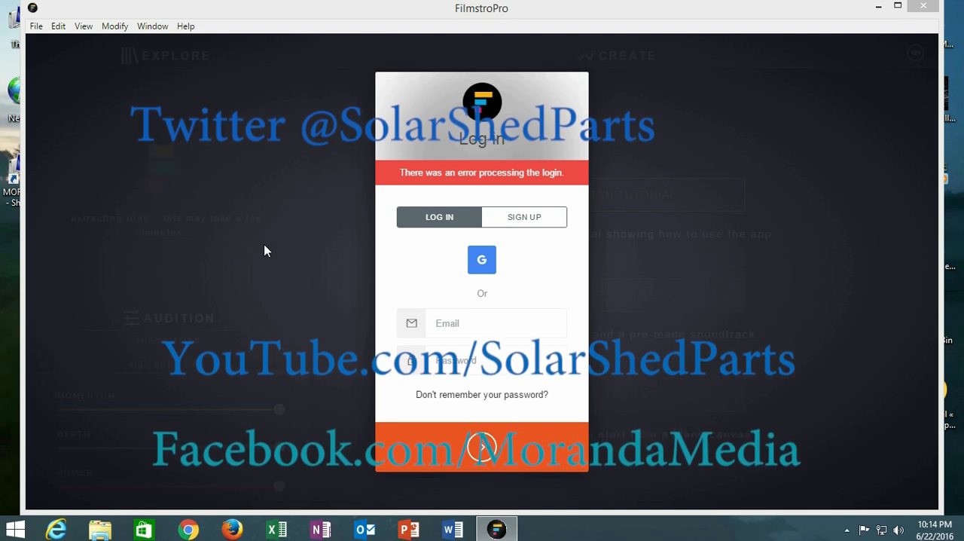
mouse_move(220, 226)
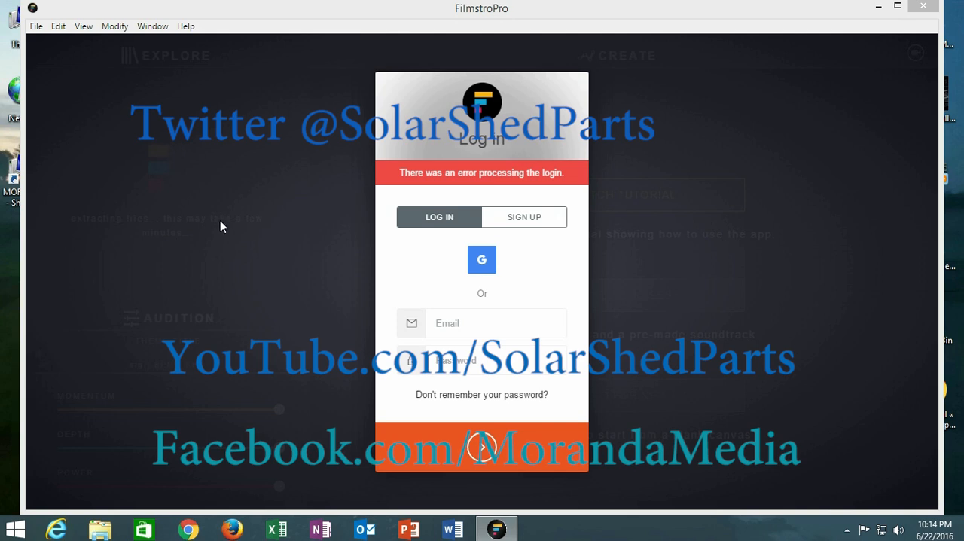
mouse_move(105, 238)
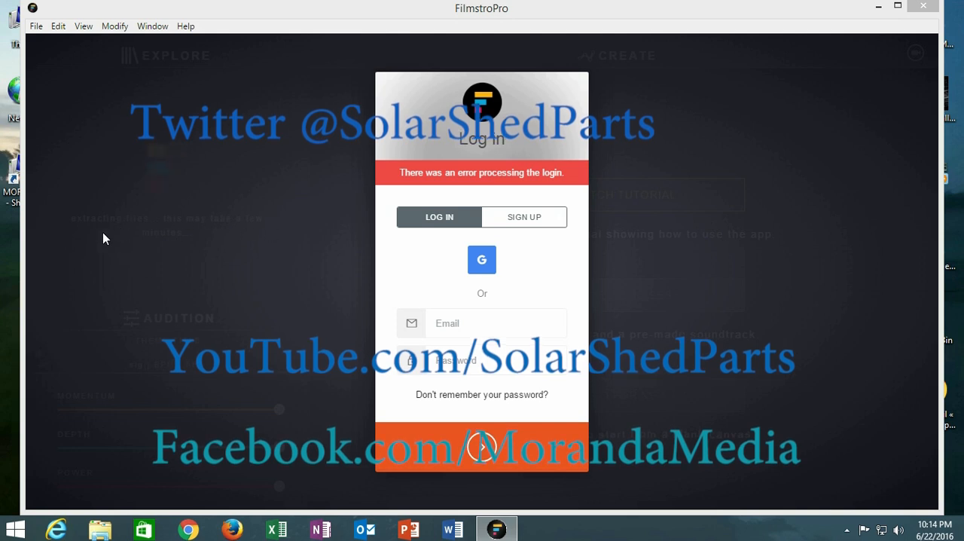
mouse_move(193, 220)
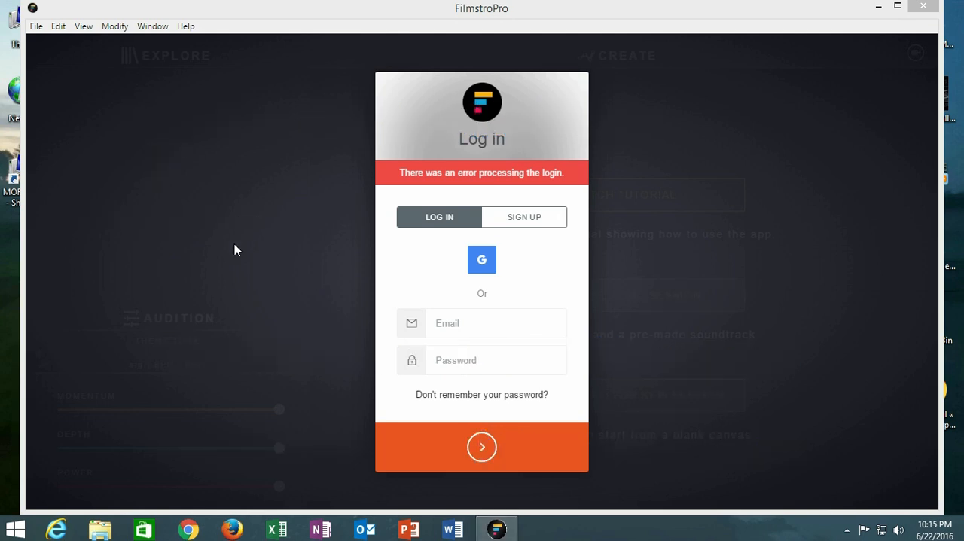
mouse_move(132, 175)
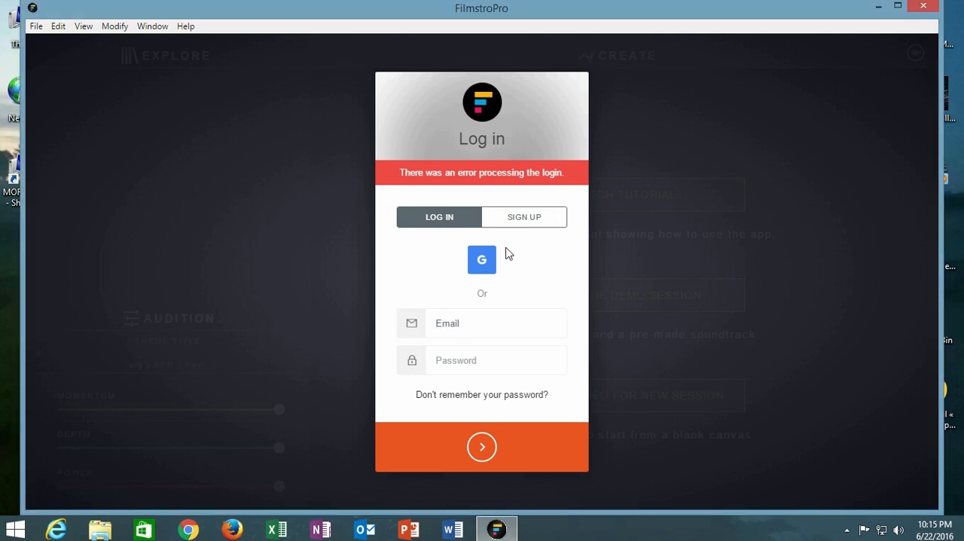
Dismiss the failed log-in panel to reveal the Create start screen
left_click(482, 259)
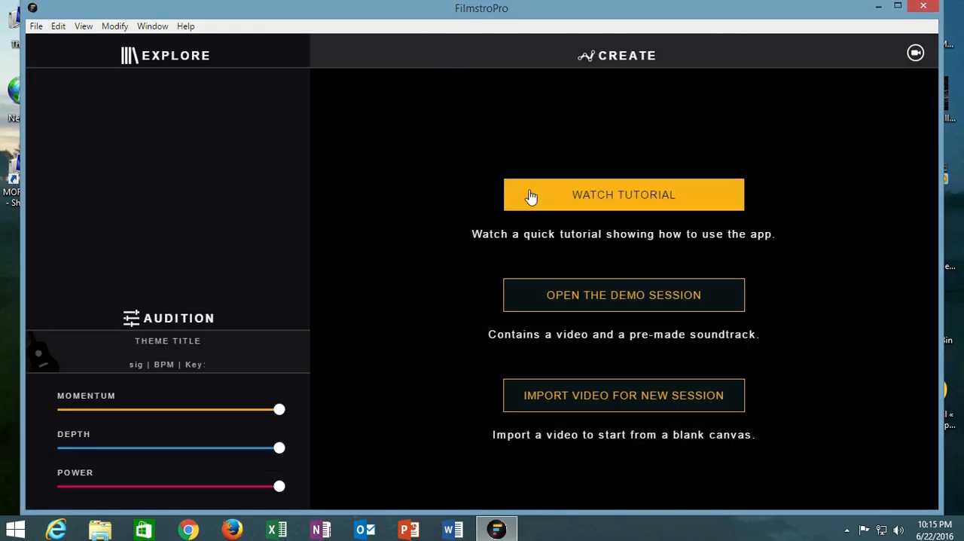
mouse_move(117, 241)
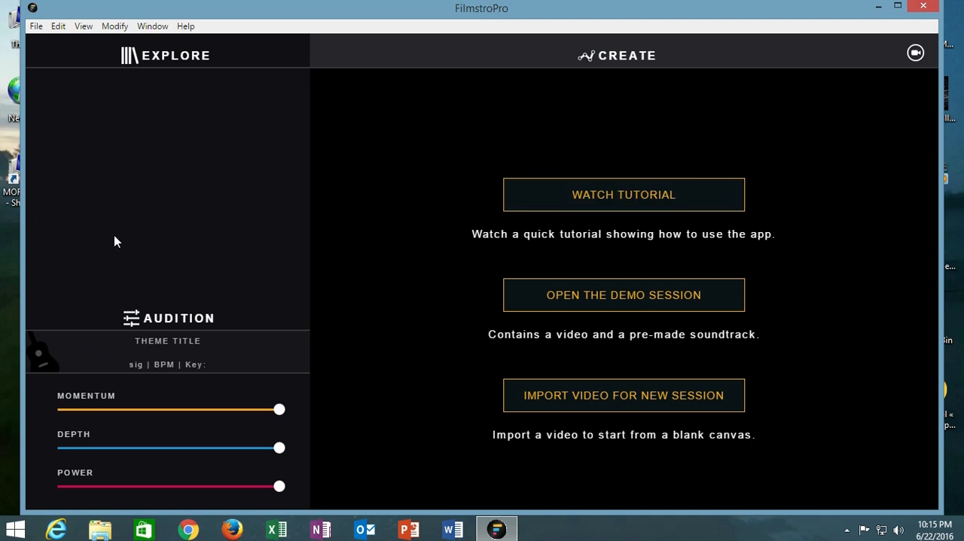
mouse_move(144, 187)
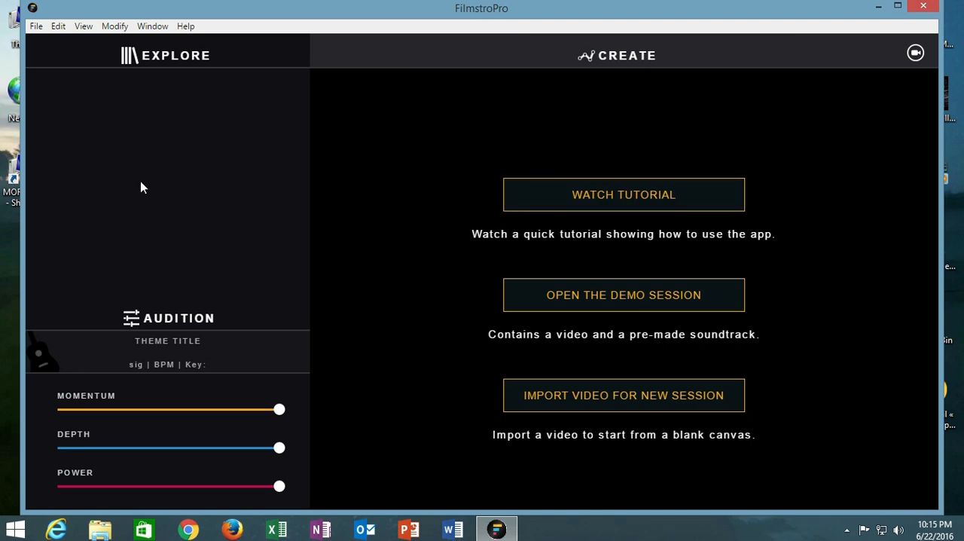
mouse_move(138, 250)
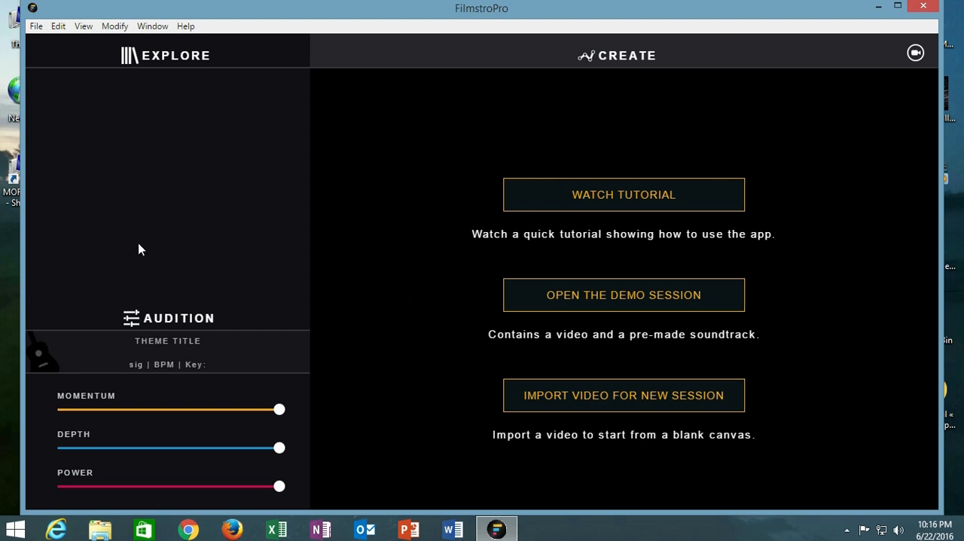
mouse_move(158, 208)
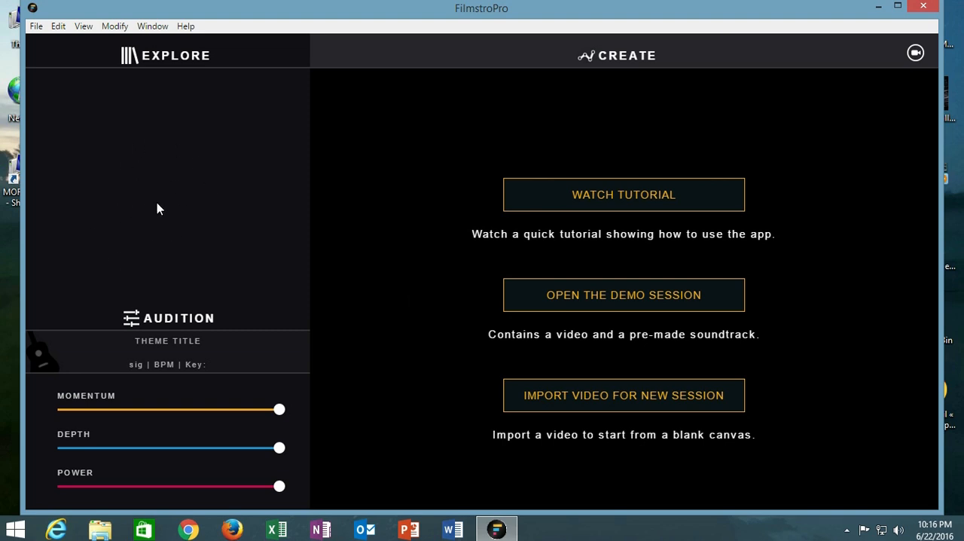
mouse_move(137, 230)
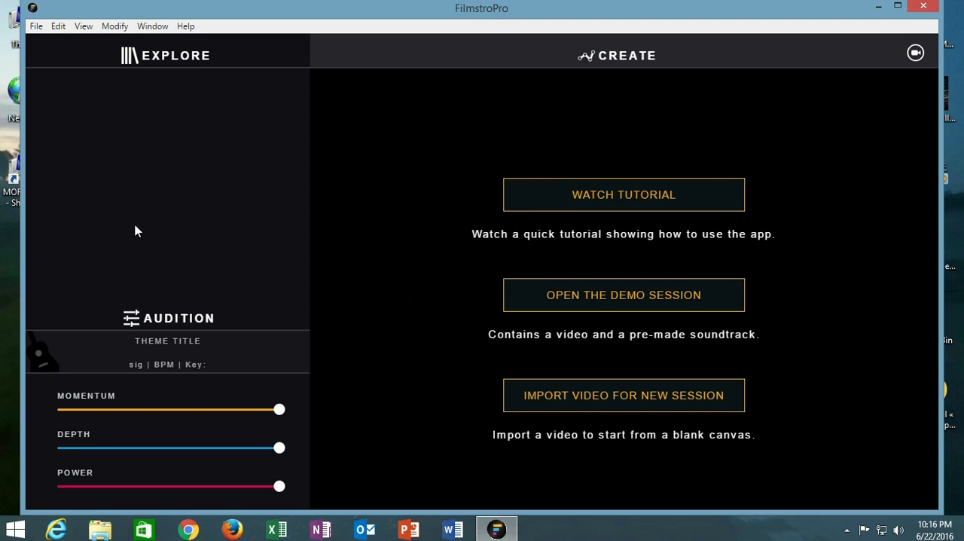
mouse_move(165, 180)
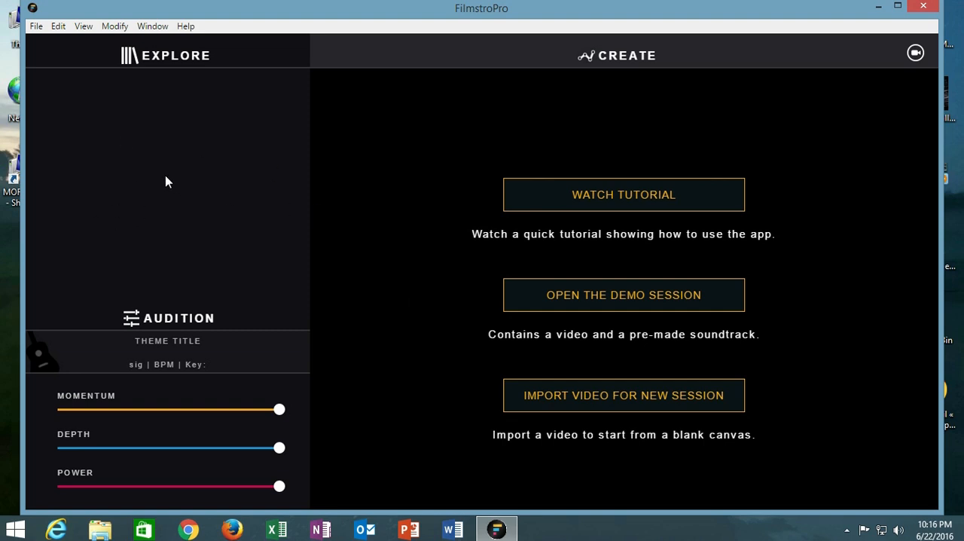
mouse_move(150, 186)
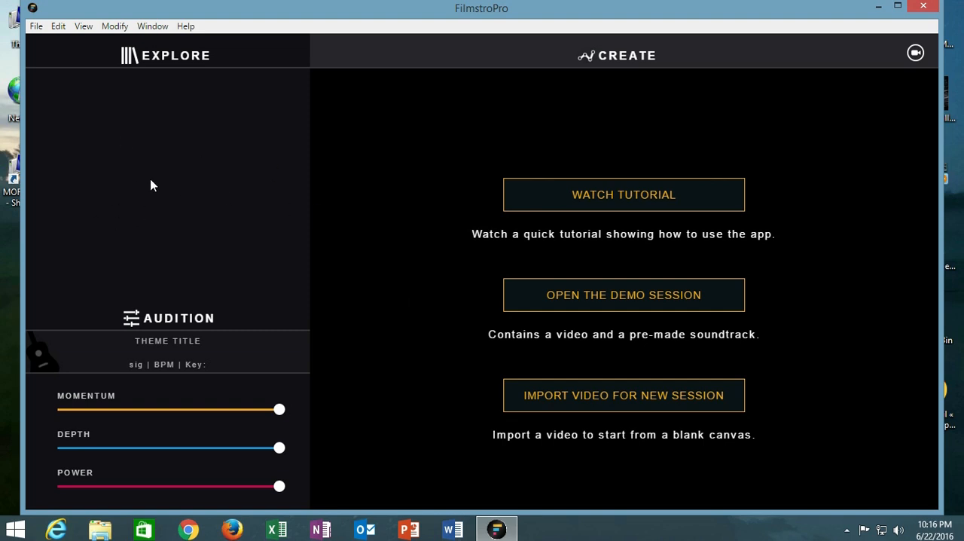
mouse_move(203, 181)
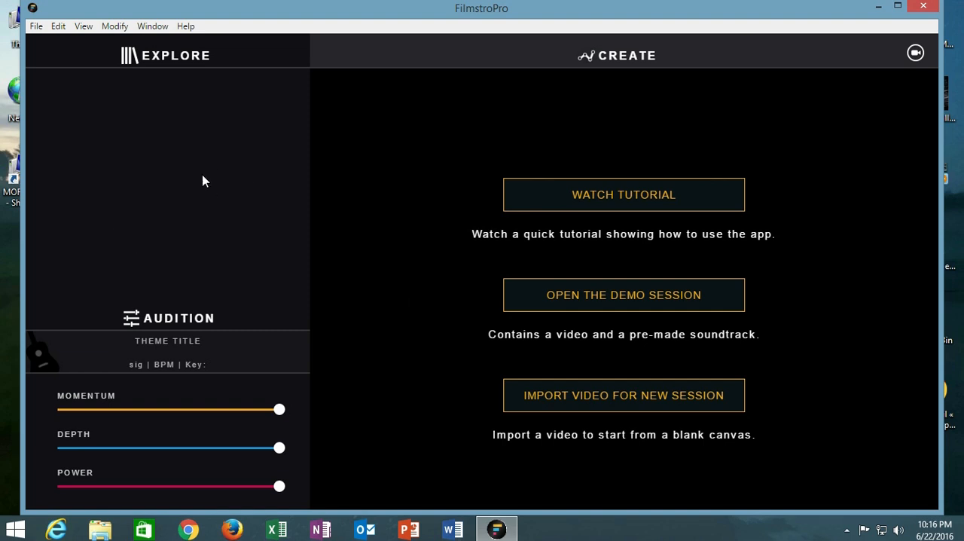
mouse_move(175, 203)
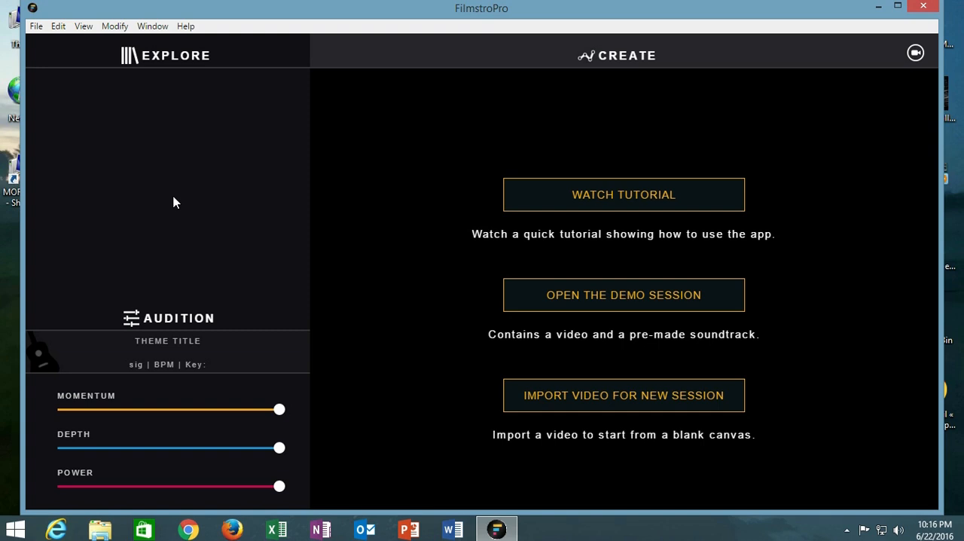
mouse_move(132, 318)
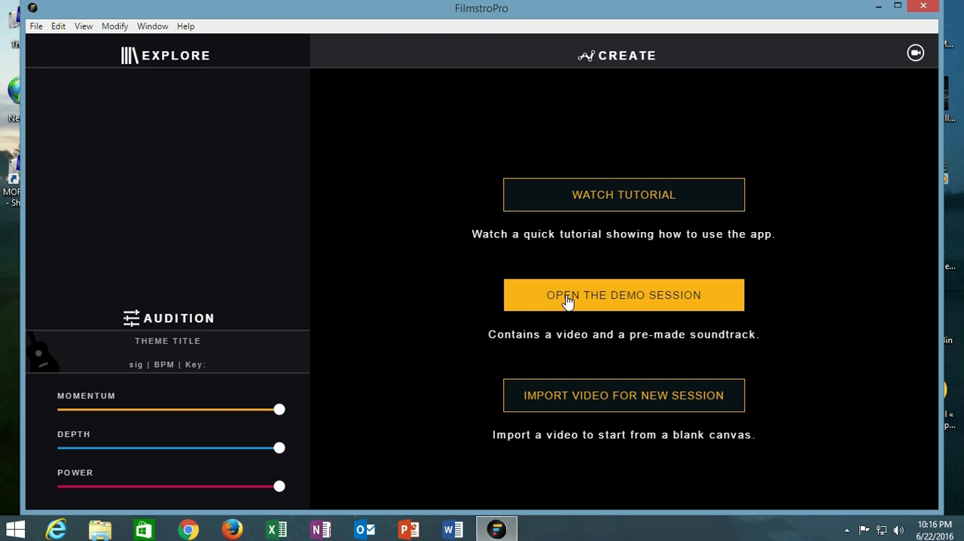
Load the demo session and pause its video on the Create timeline
left_click(623, 296)
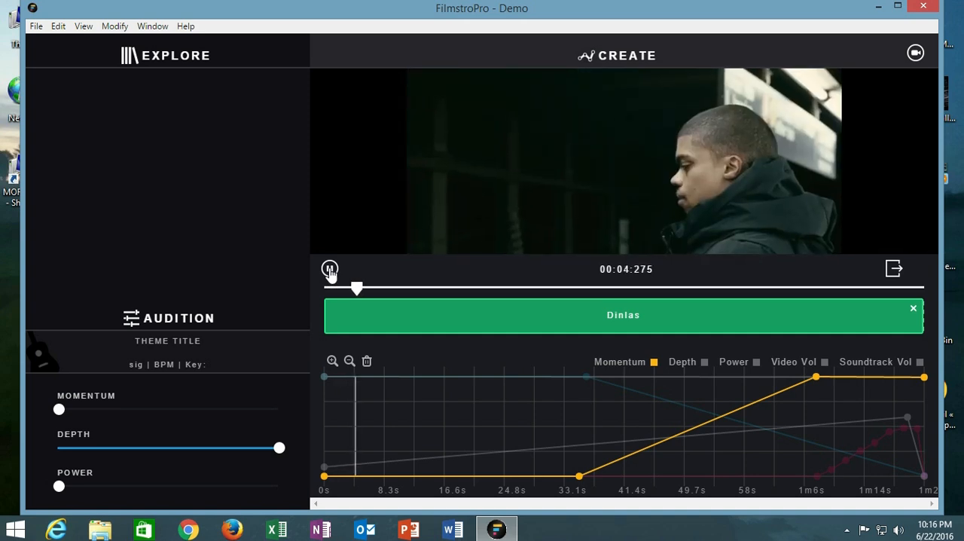
left_click(328, 268)
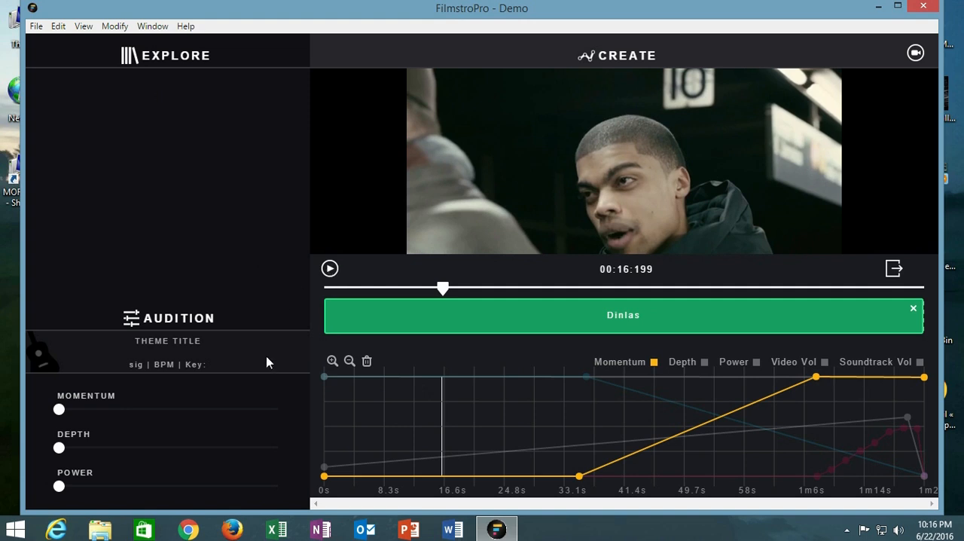
mouse_move(250, 358)
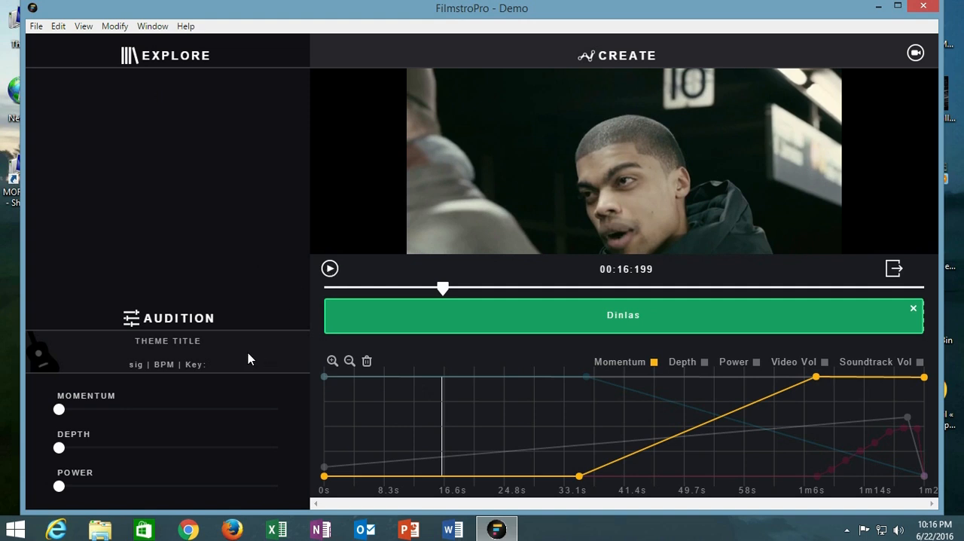
mouse_move(521, 395)
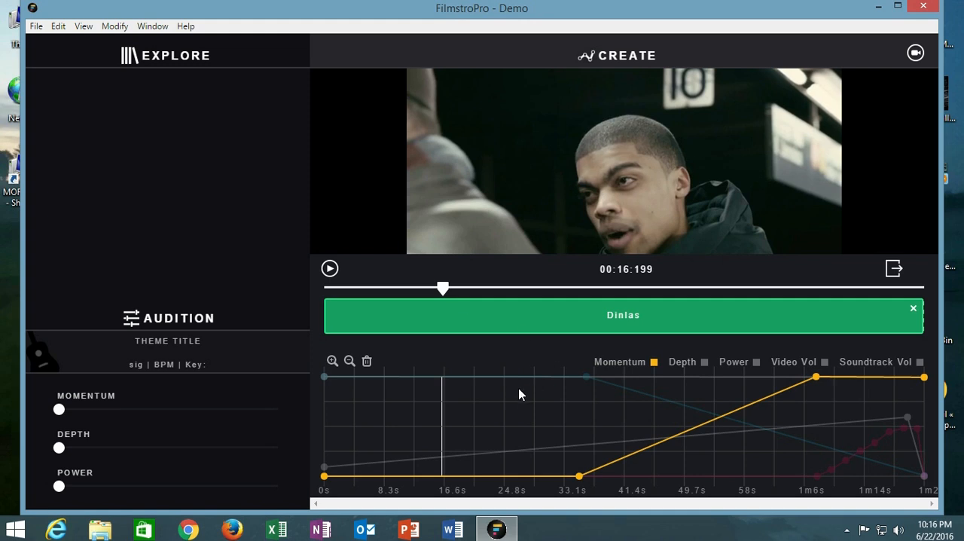
mouse_move(452, 388)
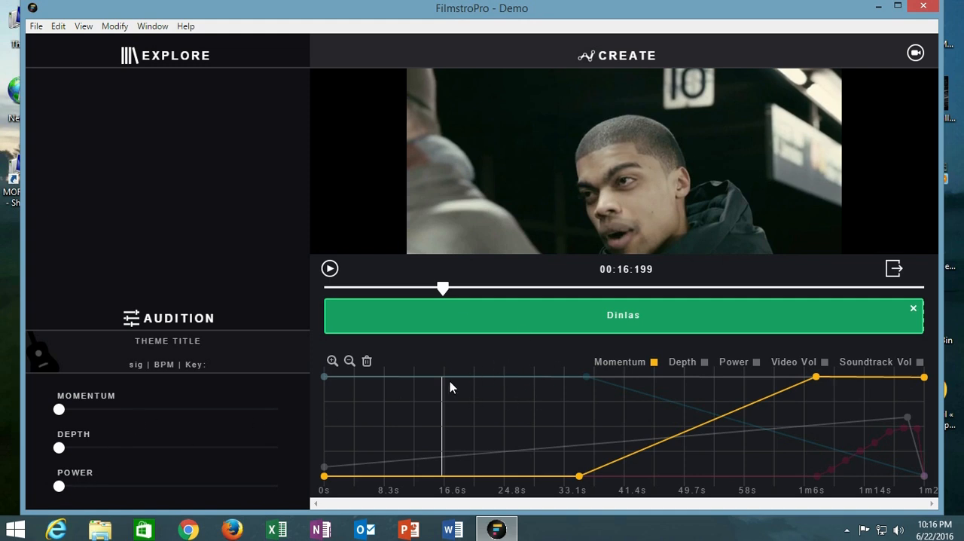
Raise Momentum with a small bump near 16.6s and show the Depth curve
left_click_drag(446, 475, 446, 379)
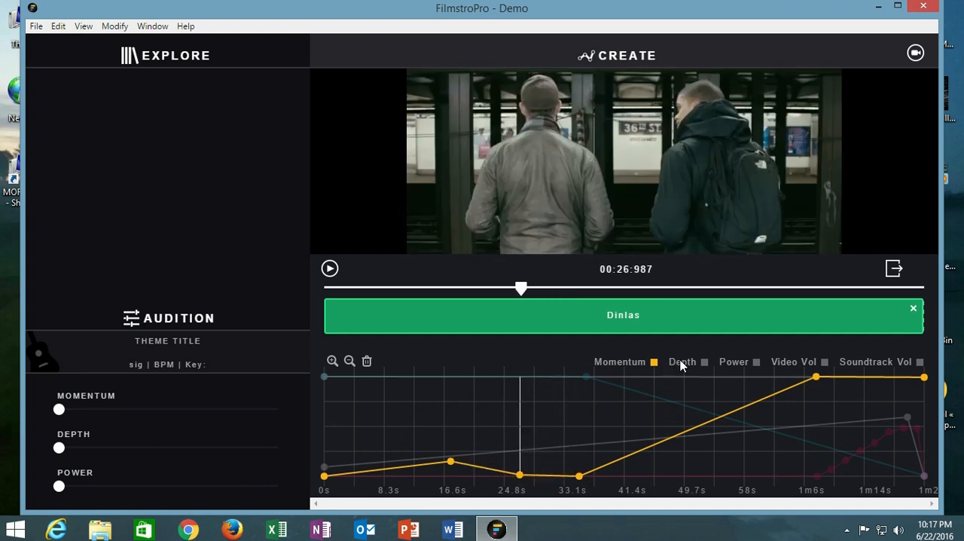
left_click(681, 362)
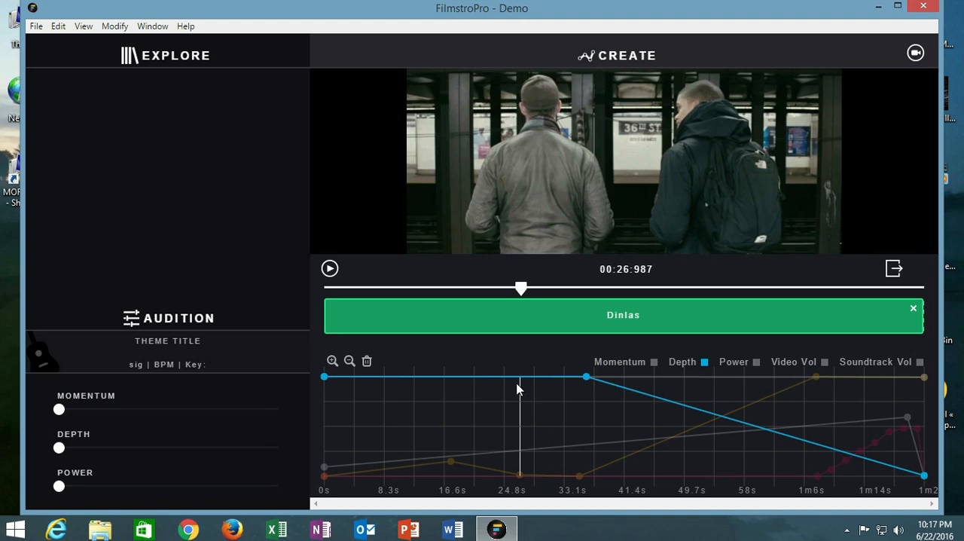
mouse_move(149, 199)
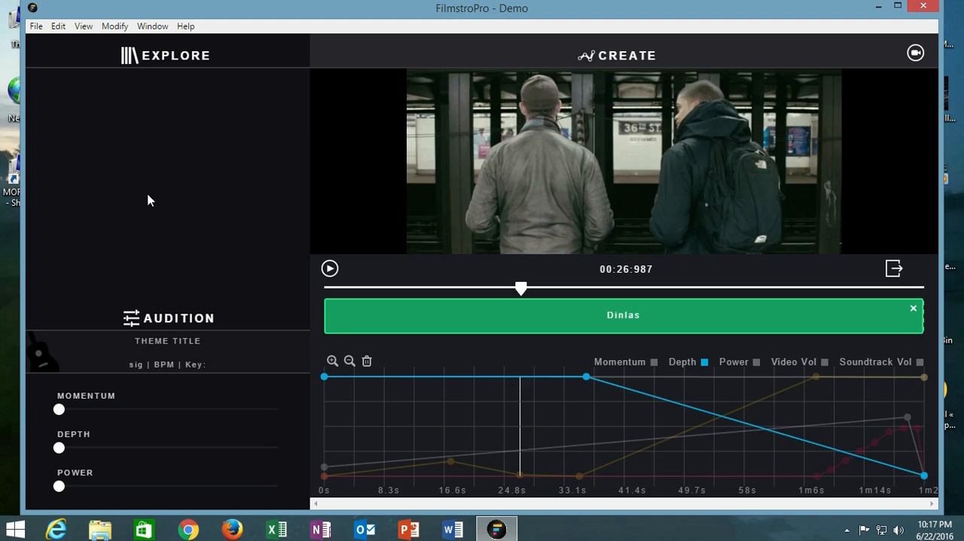
mouse_move(71, 118)
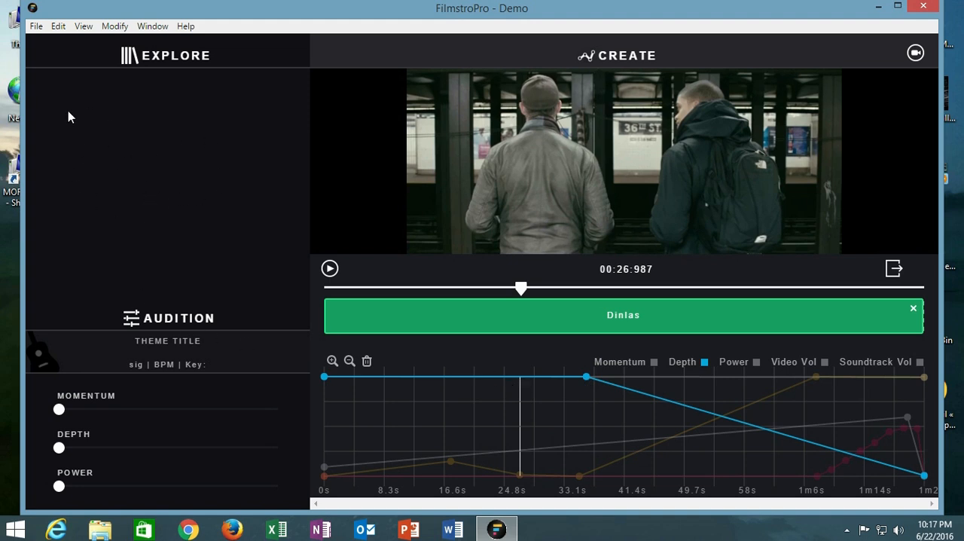
mouse_move(75, 27)
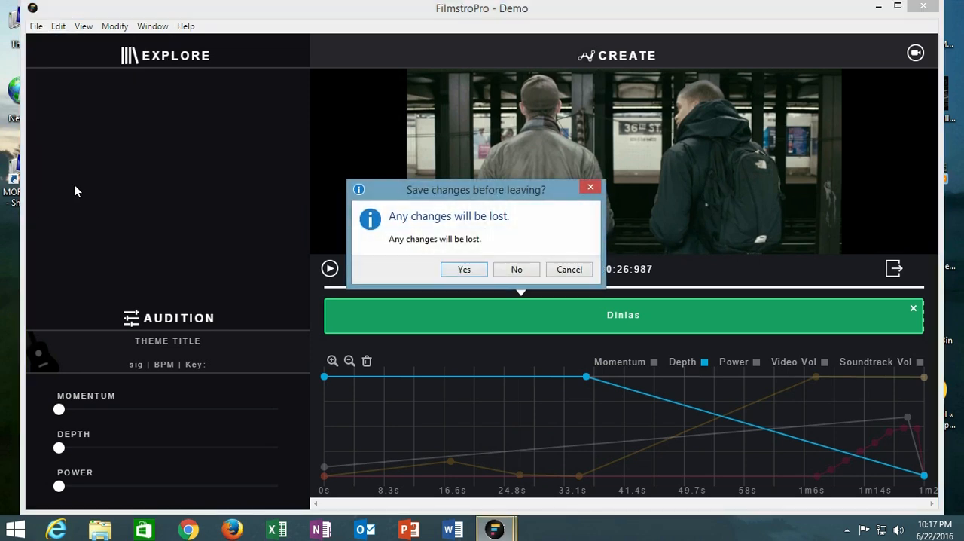
mouse_move(517, 268)
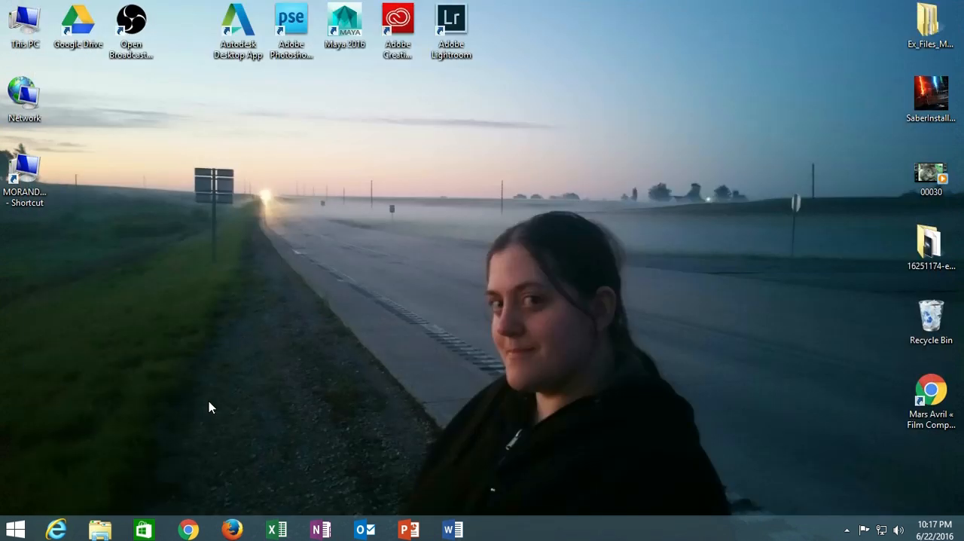
Launch Filmstro Pro from the Start menu's Programs list
left_click(15, 530)
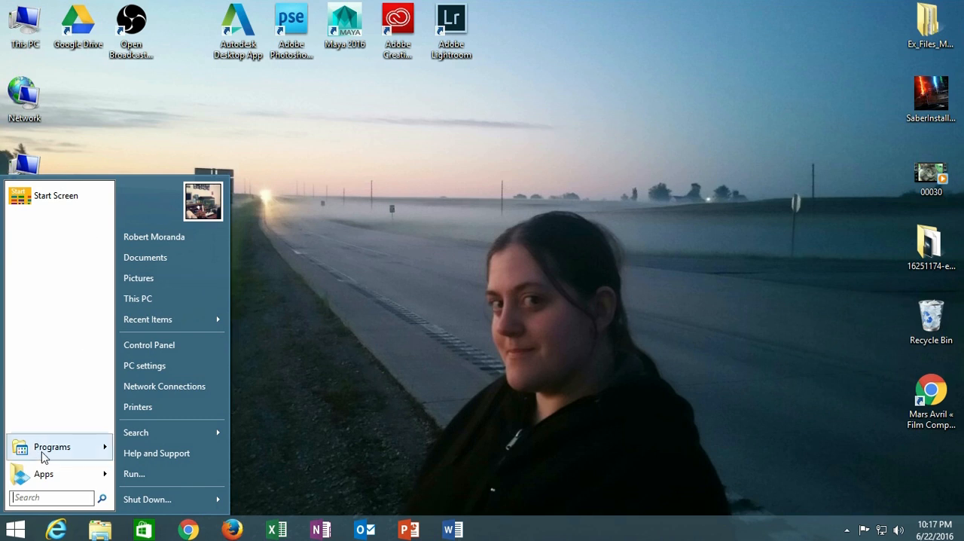
right_click(332, 175)
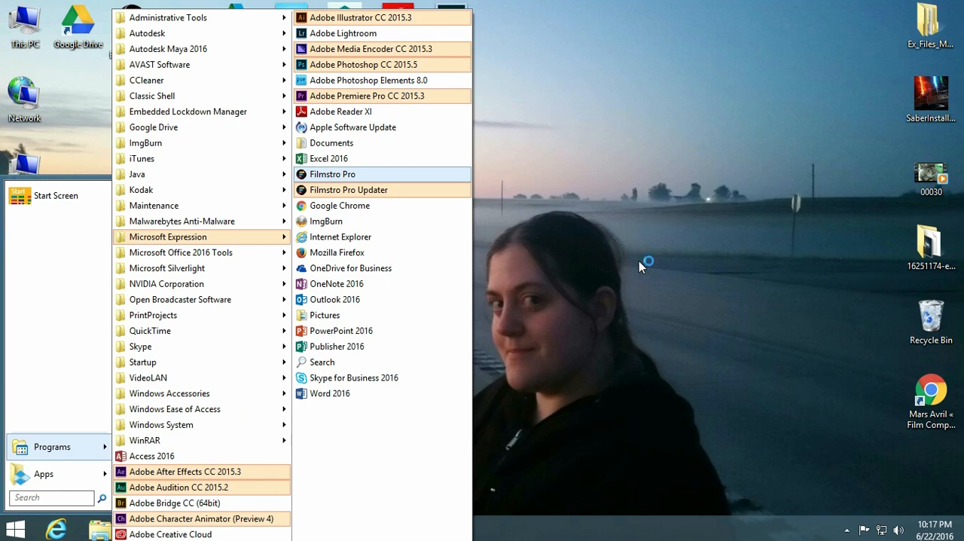
left_click(331, 174)
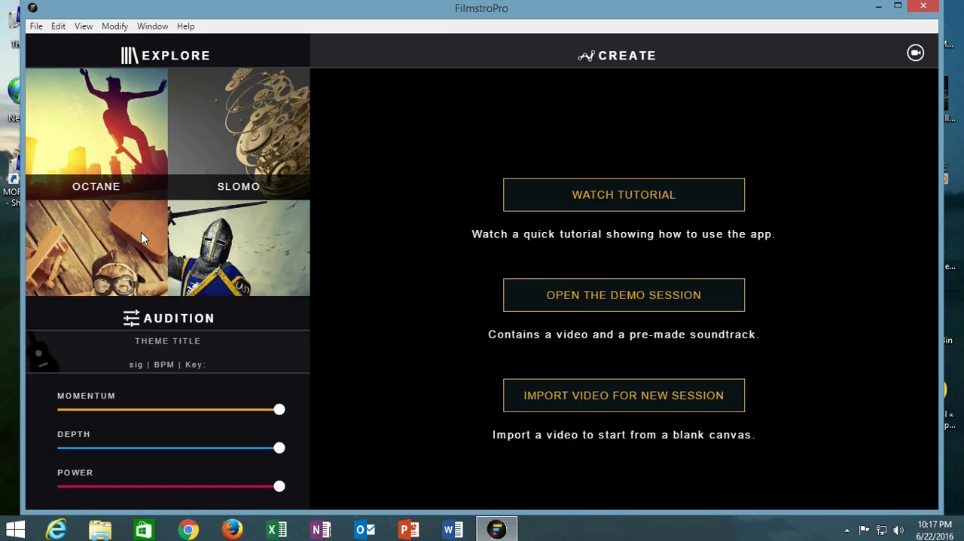
Scroll the Explore theme tiles down toward Investigation & Documentary
scroll("down", 3)
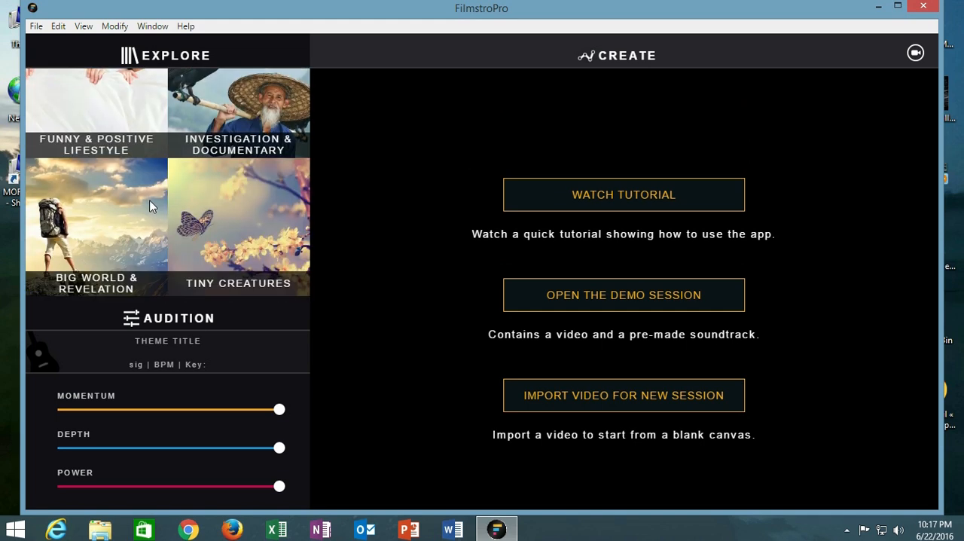
mouse_move(230, 268)
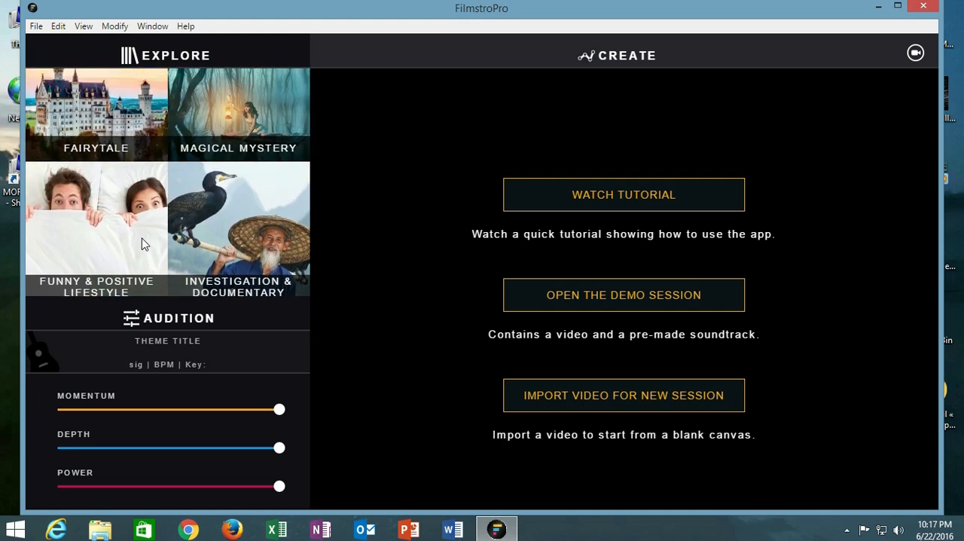
mouse_move(128, 234)
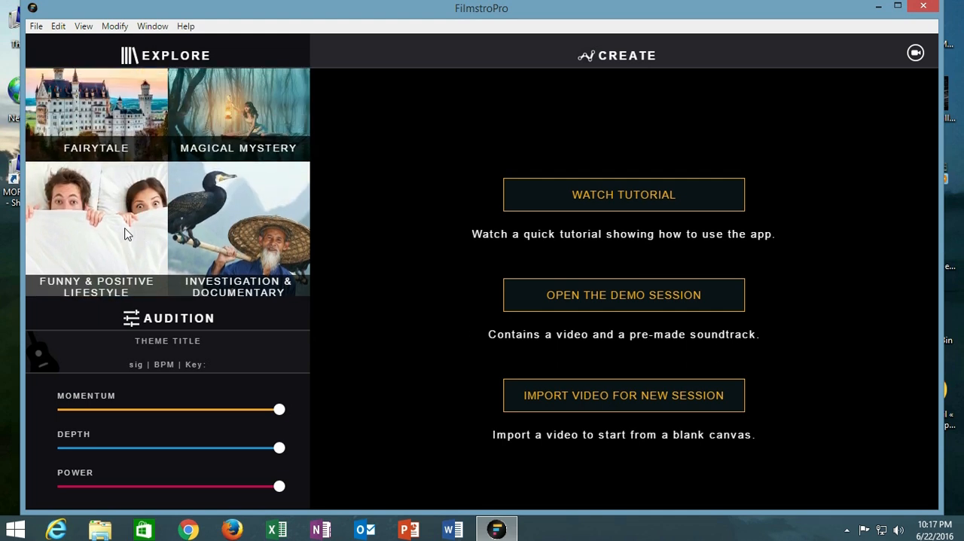
scroll("down", 3)
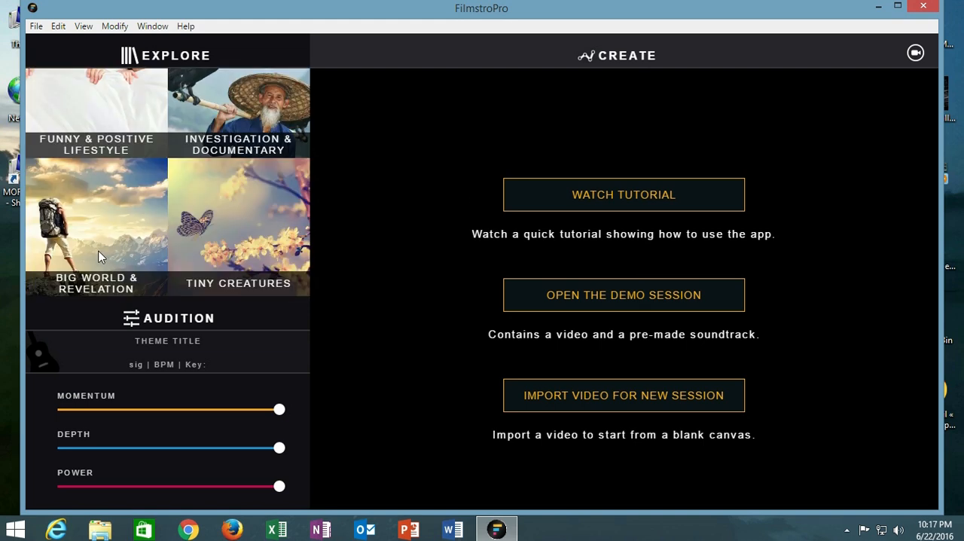
Open Investigation & Documentary and start auditioning its Dairen track
left_click(238, 112)
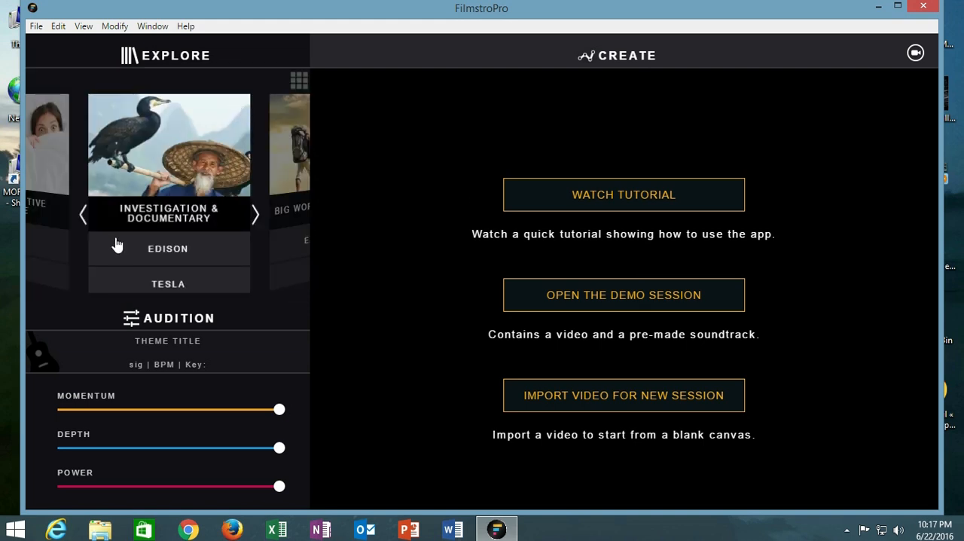
left_click(169, 248)
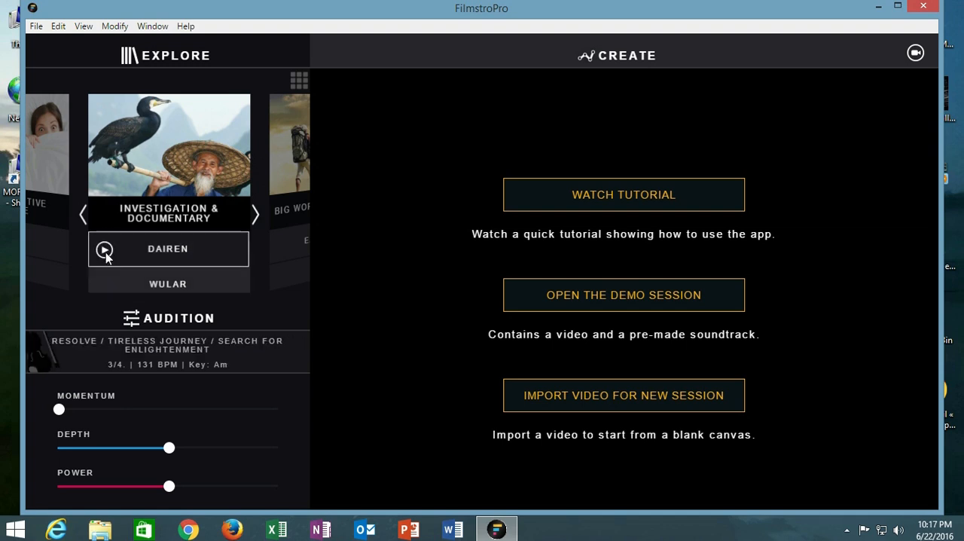
left_click(105, 248)
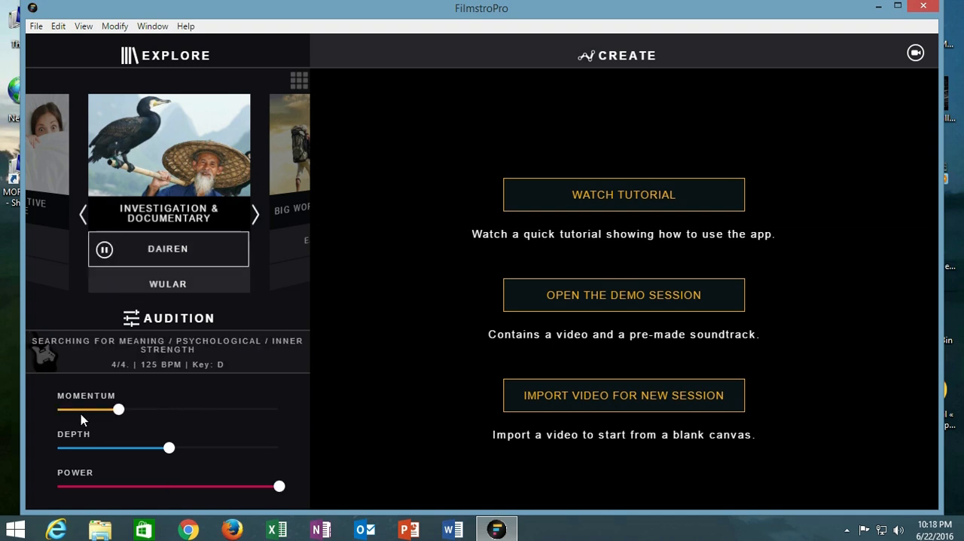
Lower Dairen's Momentum to just above minimum, then stop the audition
left_click_drag(117, 410, 59, 409)
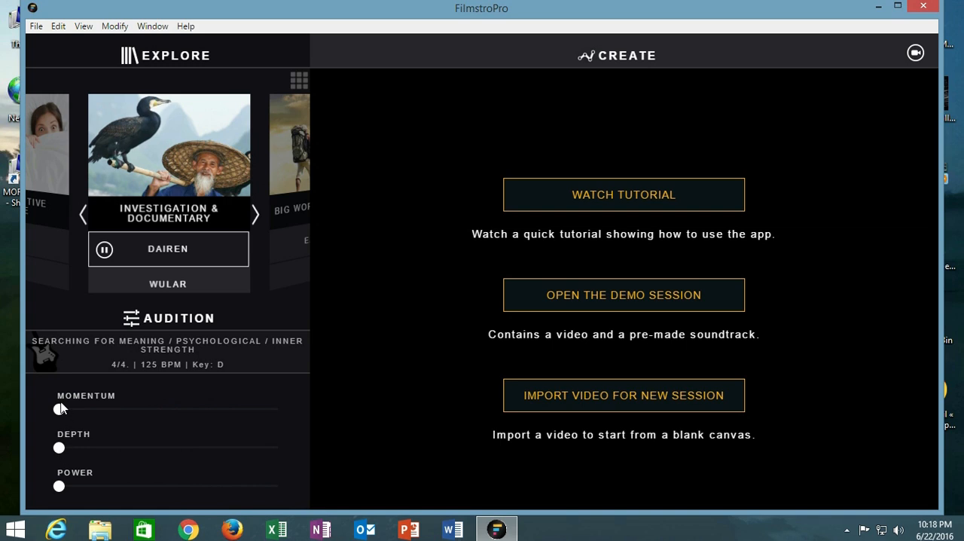
left_click_drag(59, 410, 79, 409)
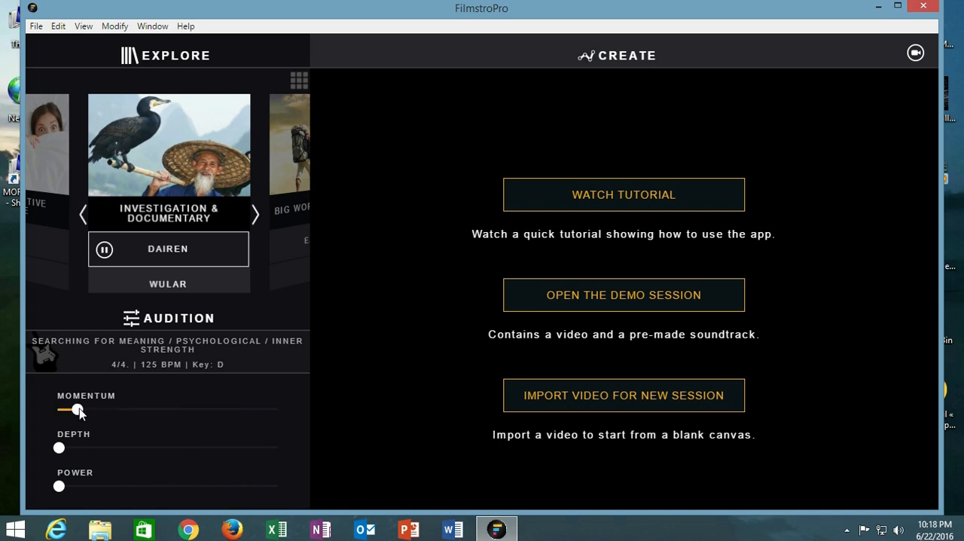
left_click(104, 248)
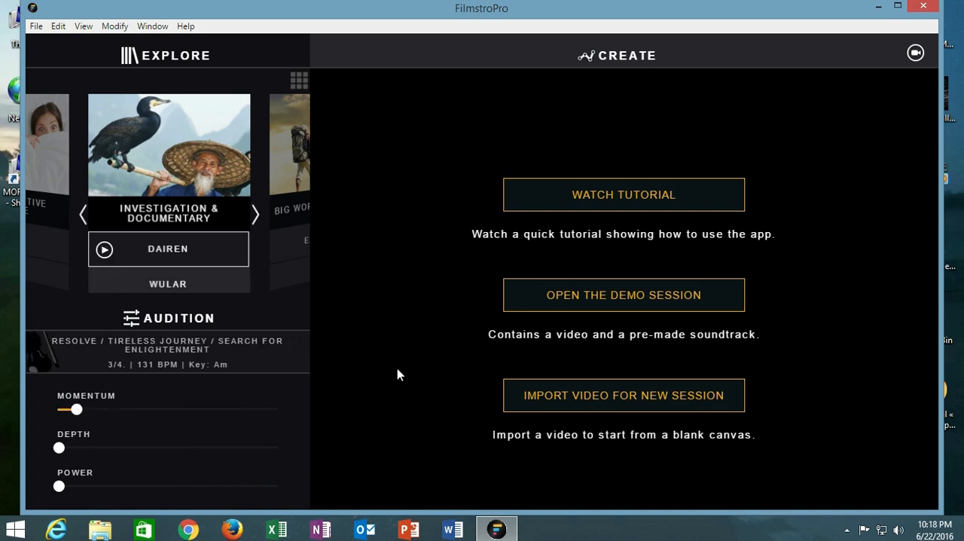
mouse_move(393, 374)
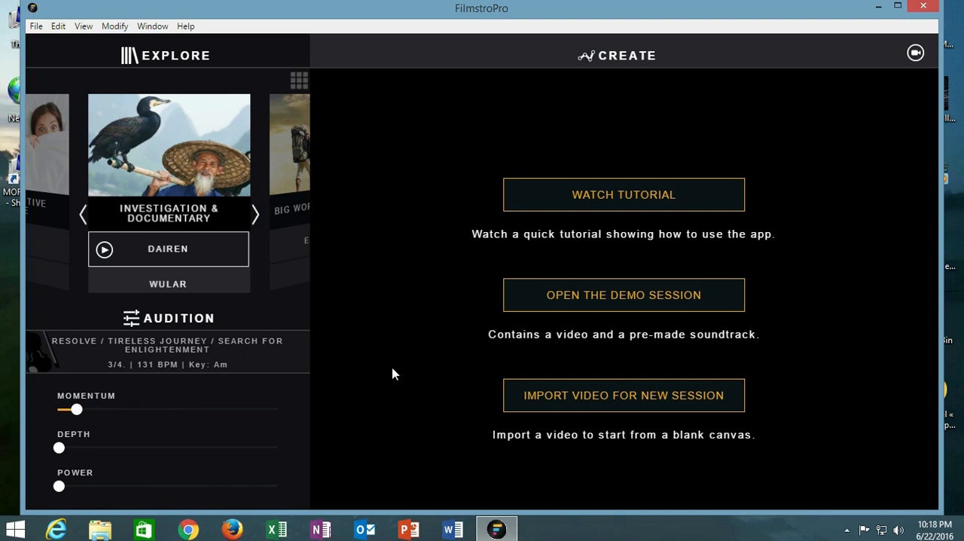
mouse_move(392, 374)
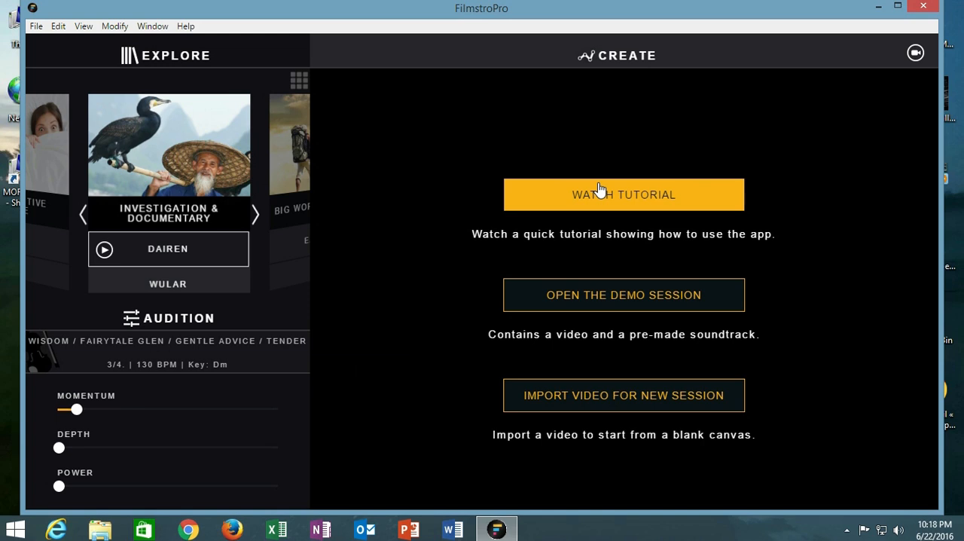
mouse_move(430, 282)
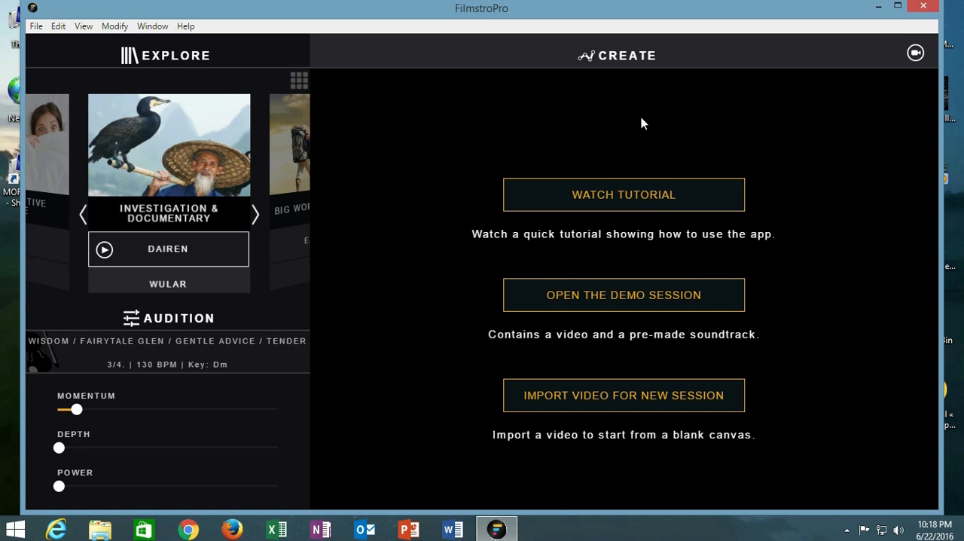
mouse_move(805, 17)
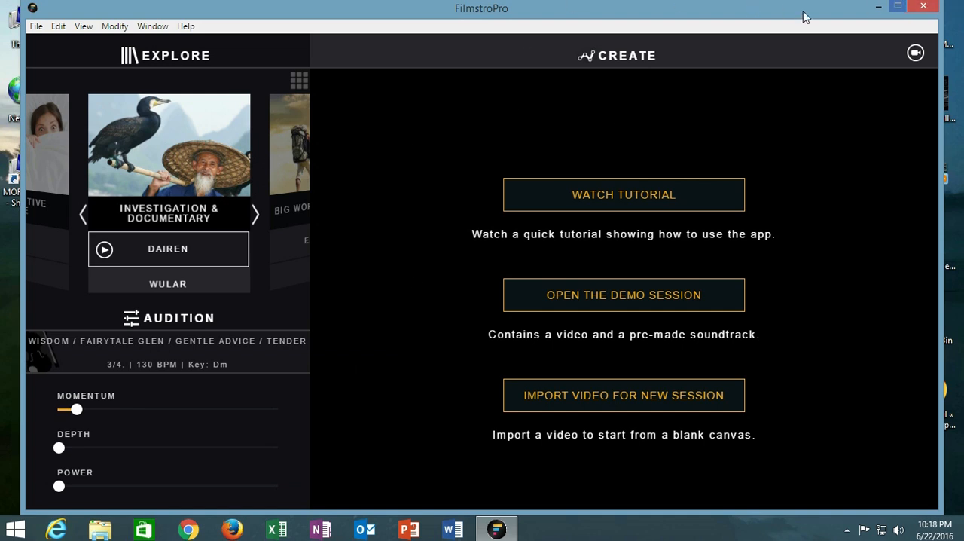